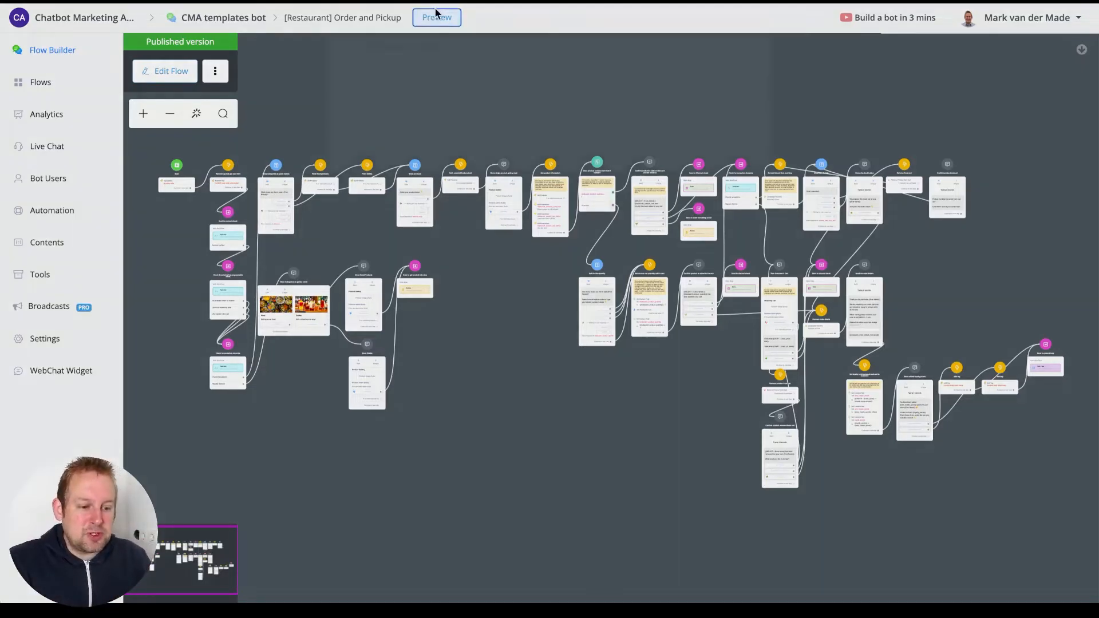
Step: Start a web chat preview of the Order and Pickup flow from the builder header
click(436, 17)
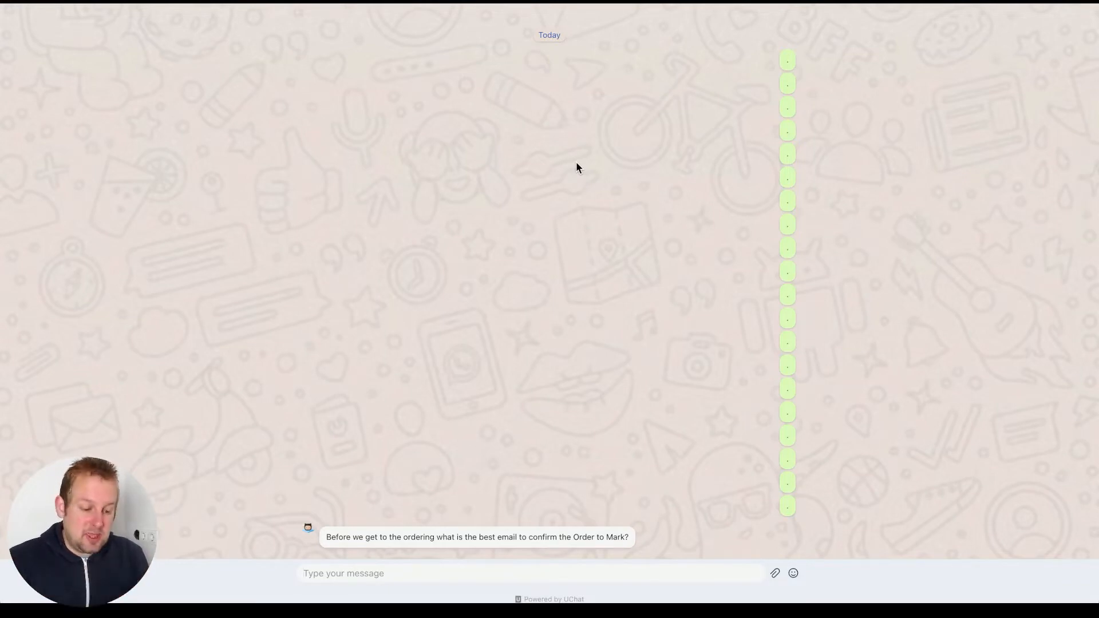
text(markvanderma)
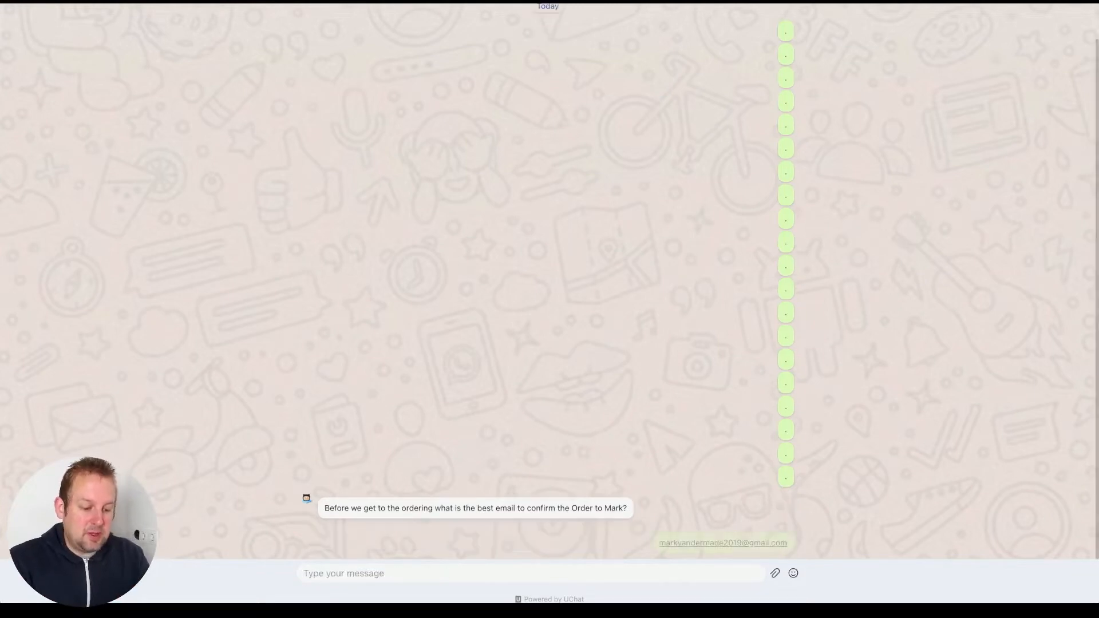
scroll(down, 3)
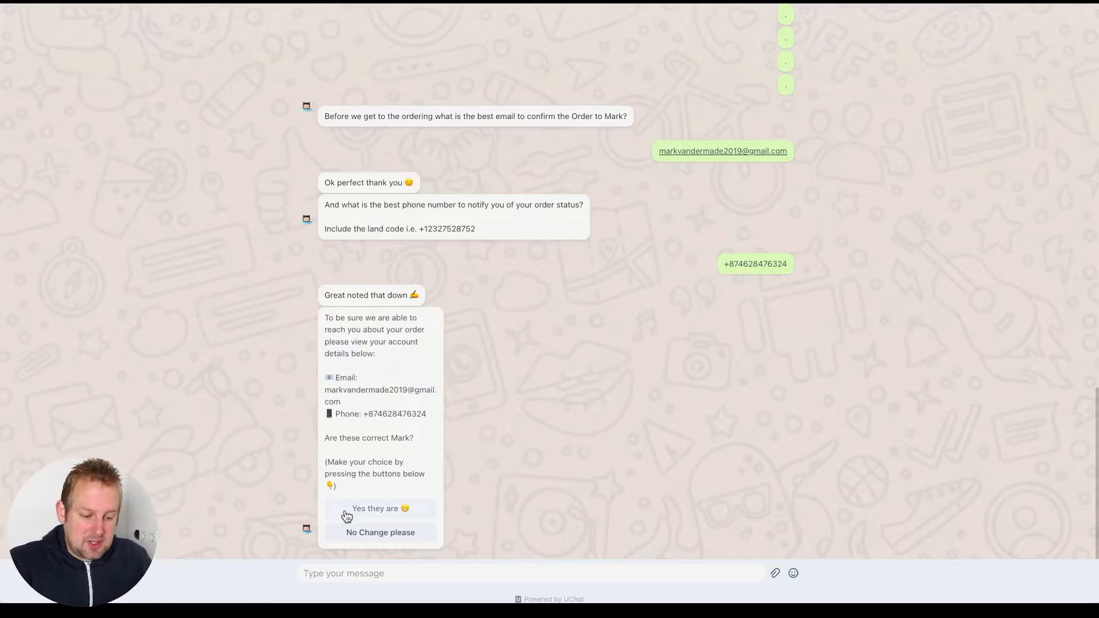
click(380, 508)
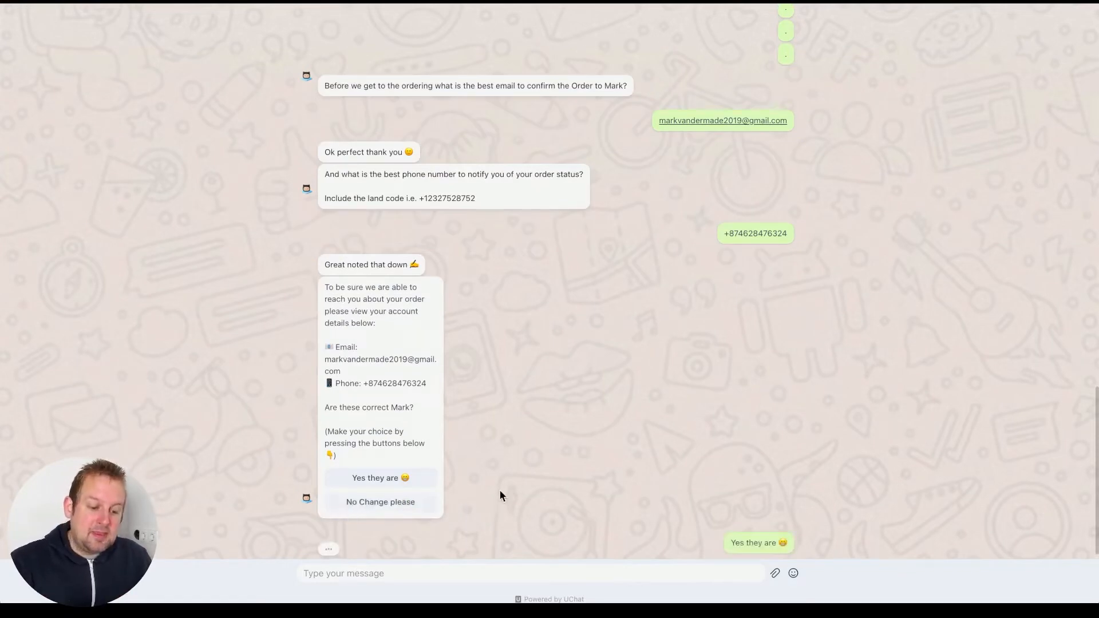
click(380, 477)
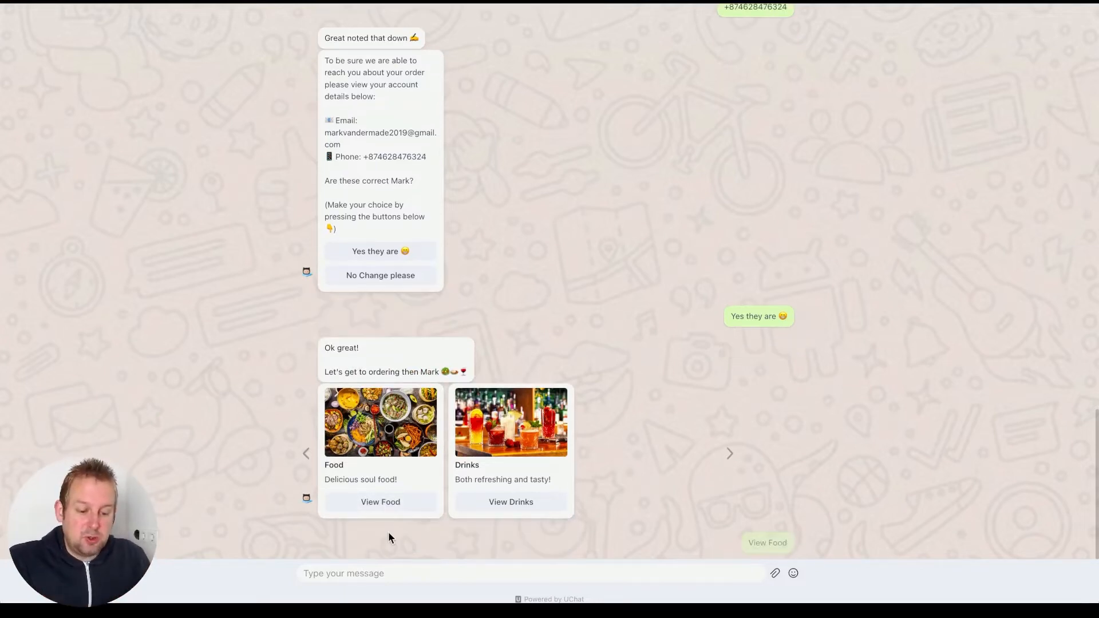
Step: Add four medium French Fries and two Ceaser Salmon Salads to the cart via View Food
click(380, 501)
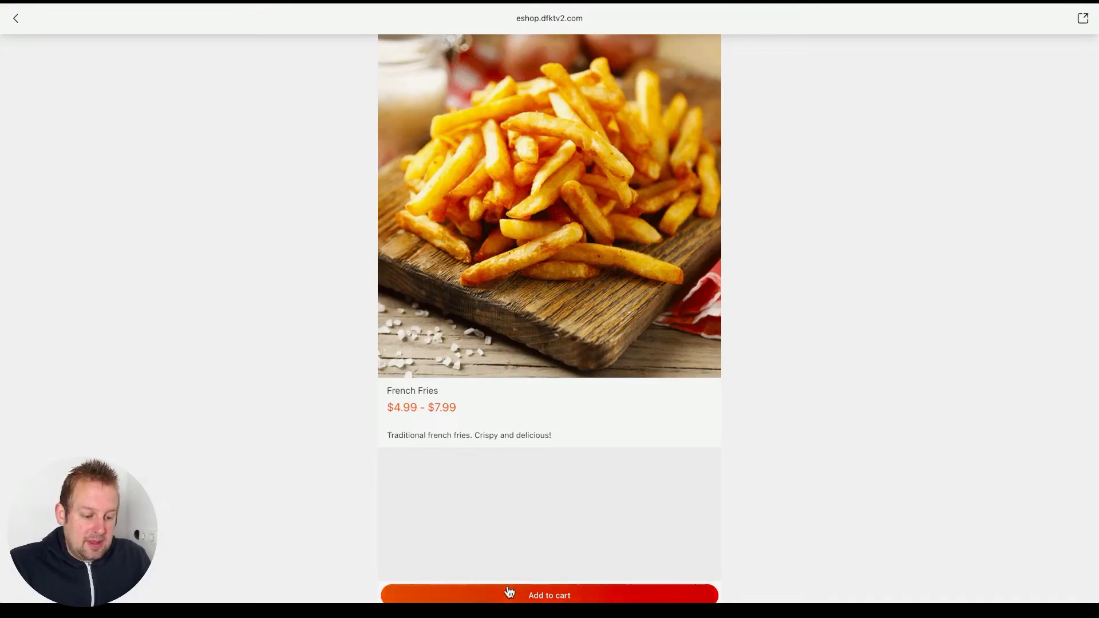
click(548, 595)
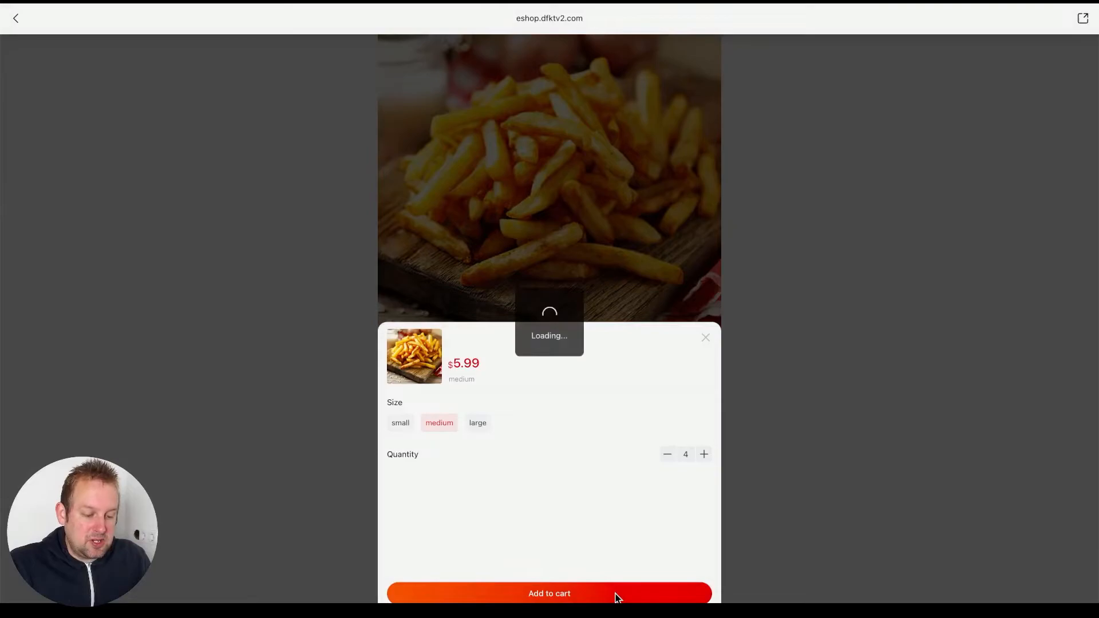
click(548, 593)
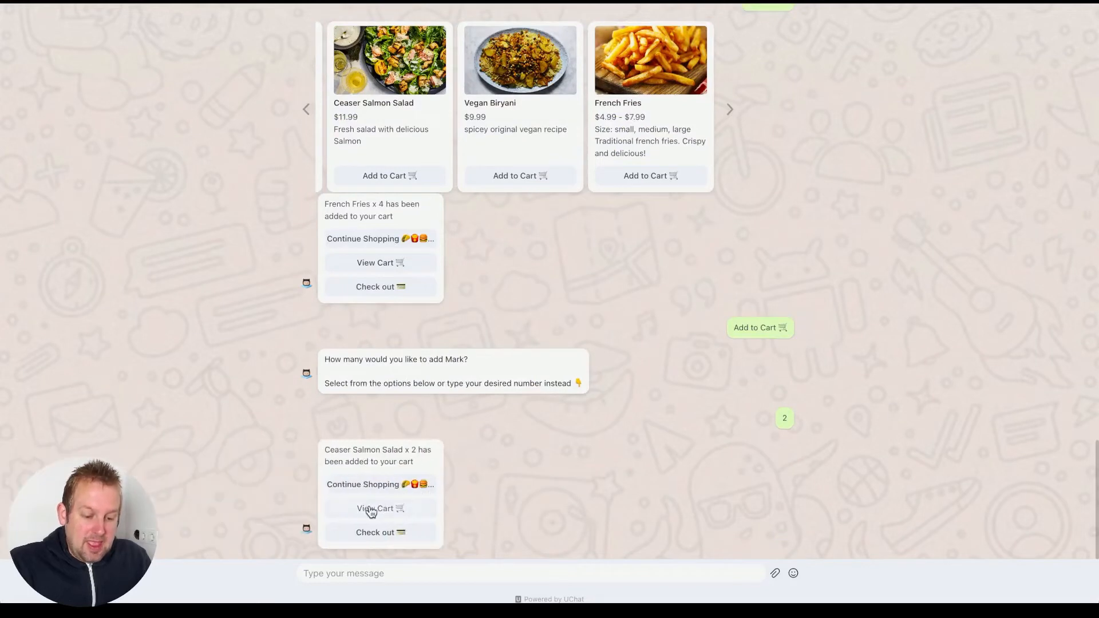
Step: View the $47.94 cart, check out under the name 'Mark' and place the cash-on-pickup order
click(380, 508)
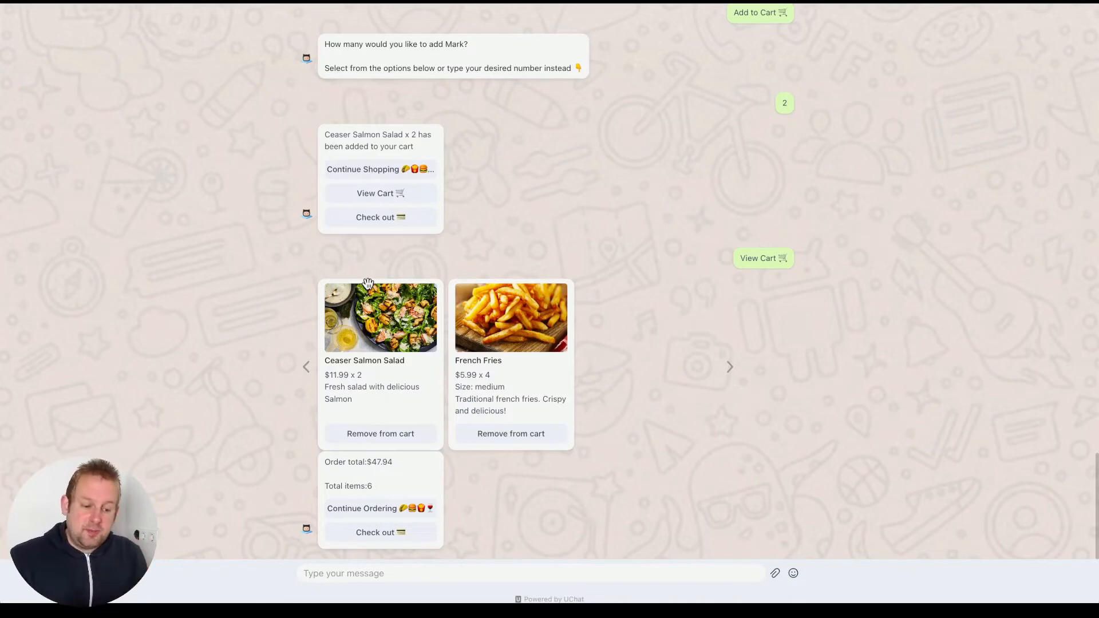
mouse_move(428, 498)
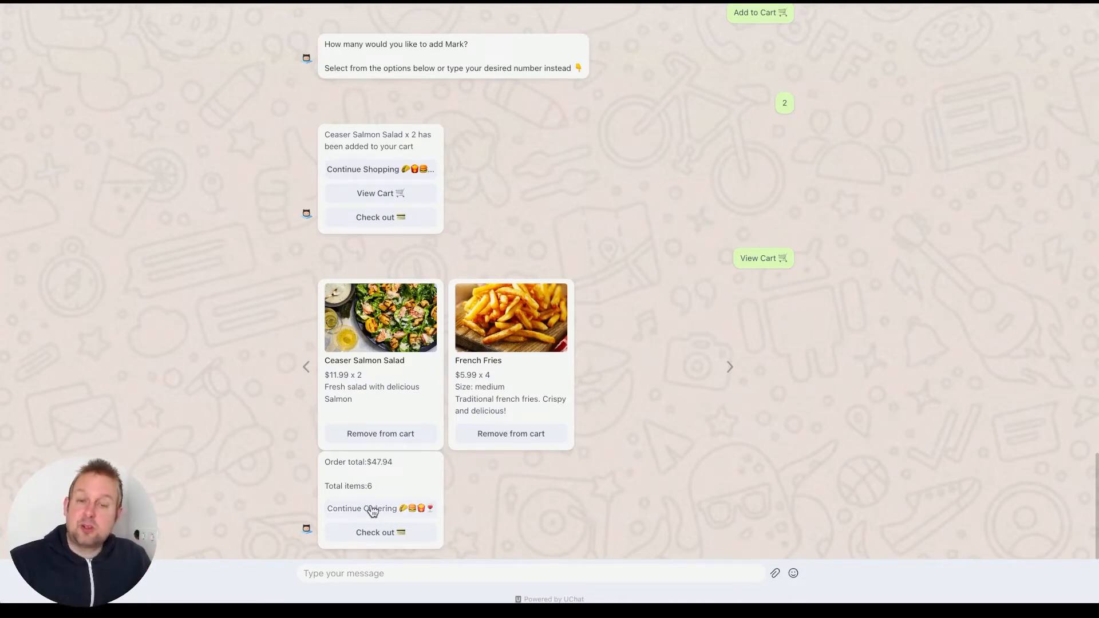
click(379, 533)
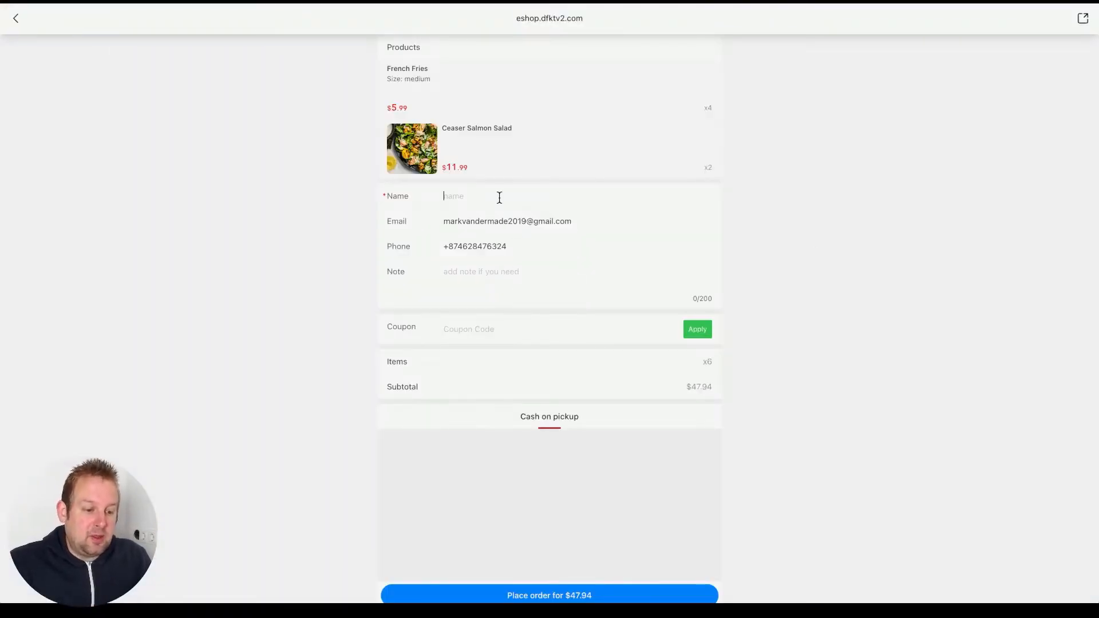
text(Mark)
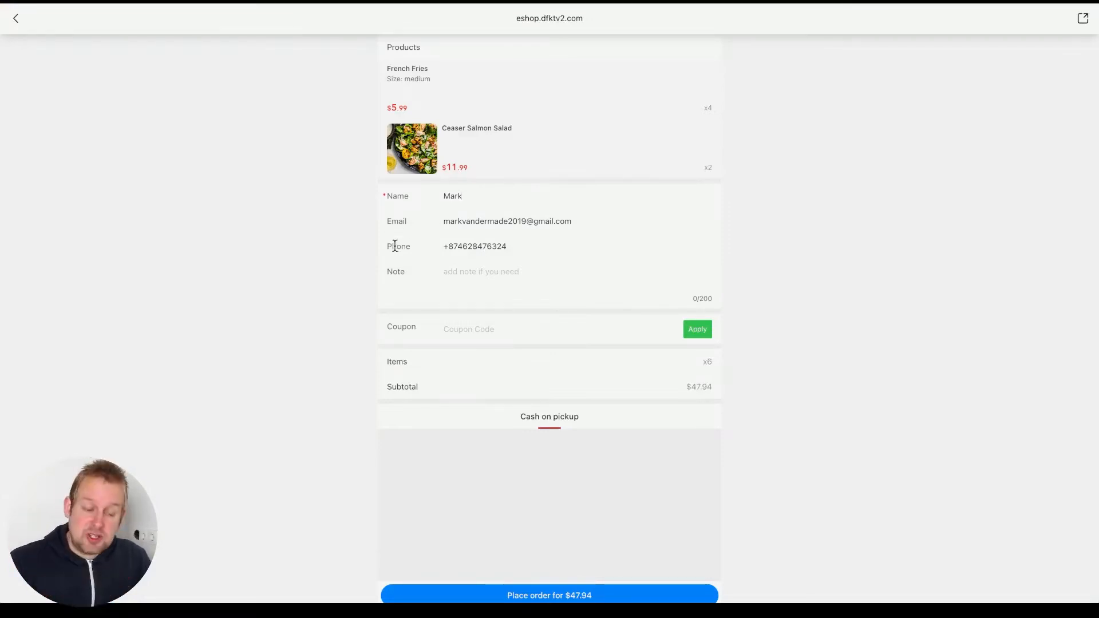
click(548, 595)
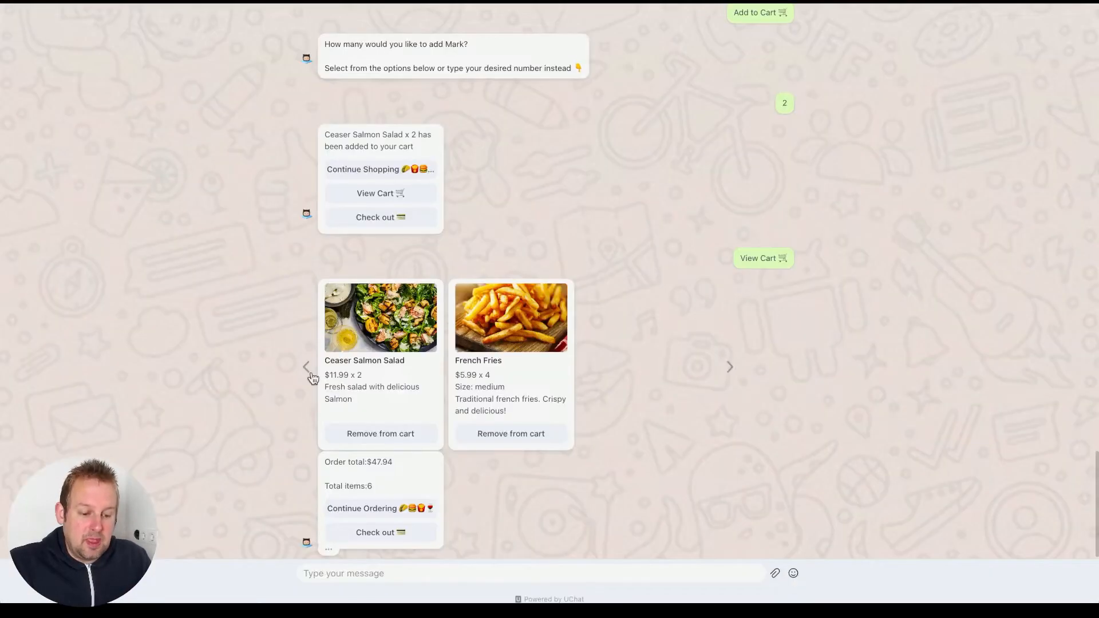
Step: Read the confirmation for order #20702: $47.94 cash-on-pickup receipt and 4 reward points
click(380, 533)
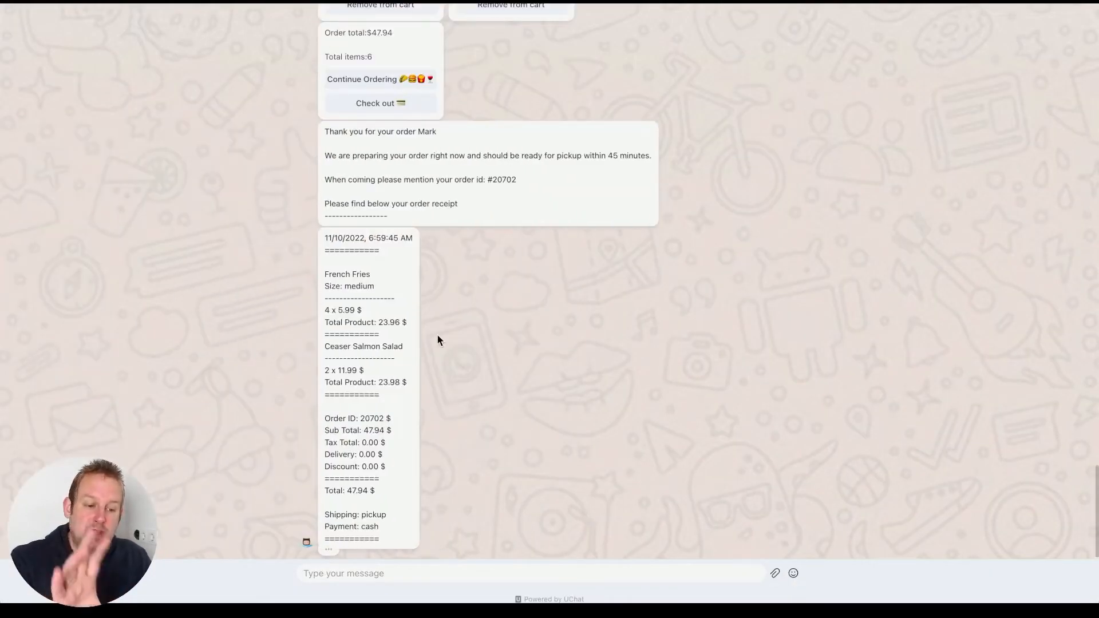
scroll(down, 3)
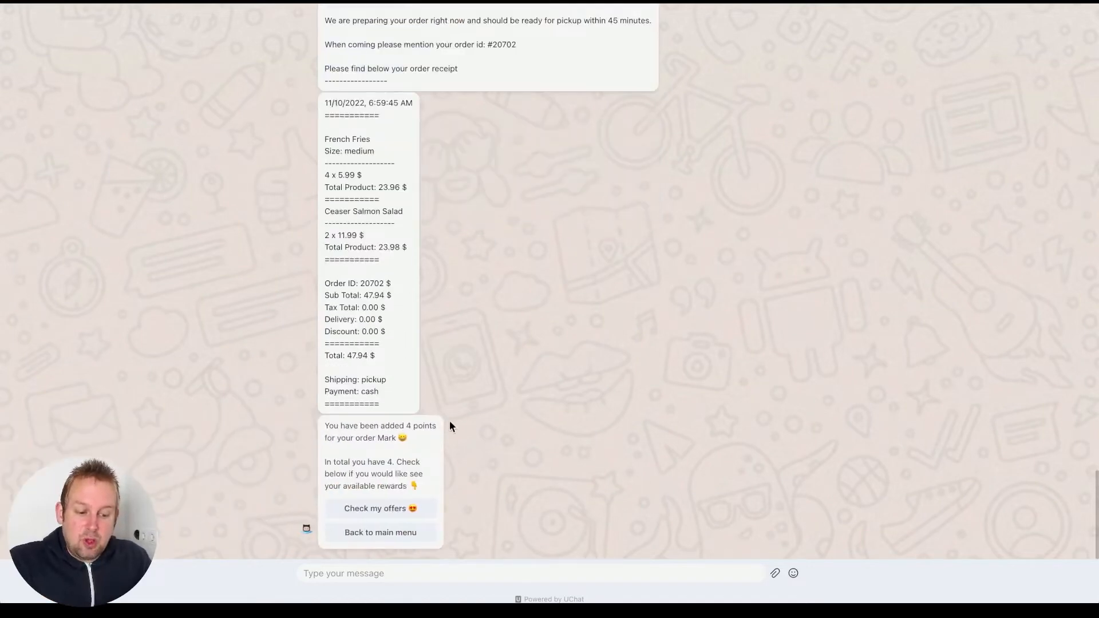
mouse_move(420, 313)
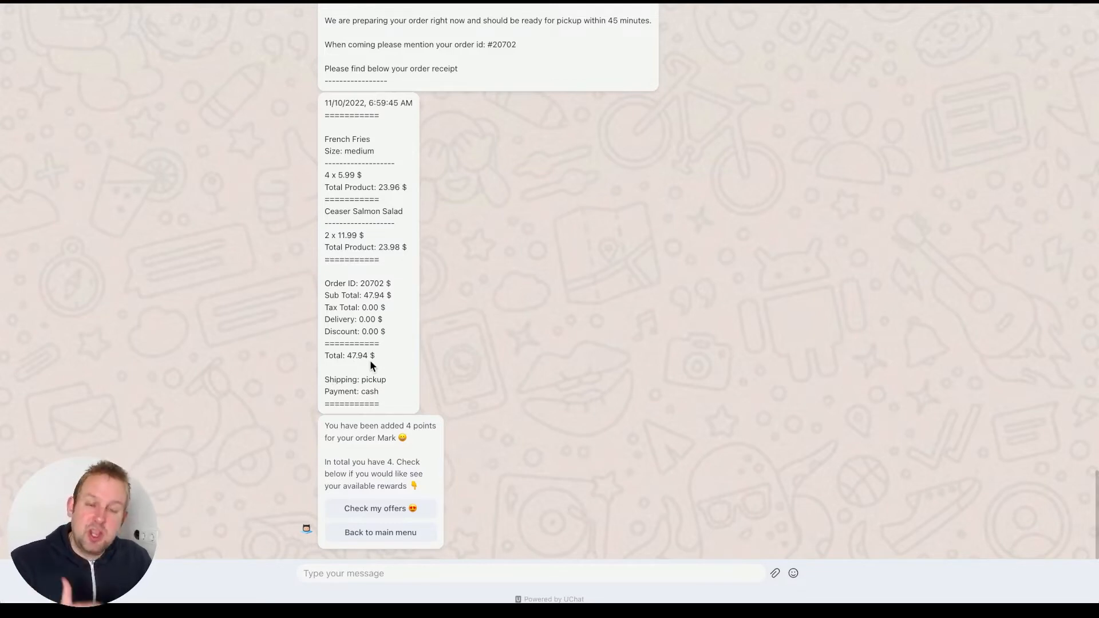
mouse_move(365, 366)
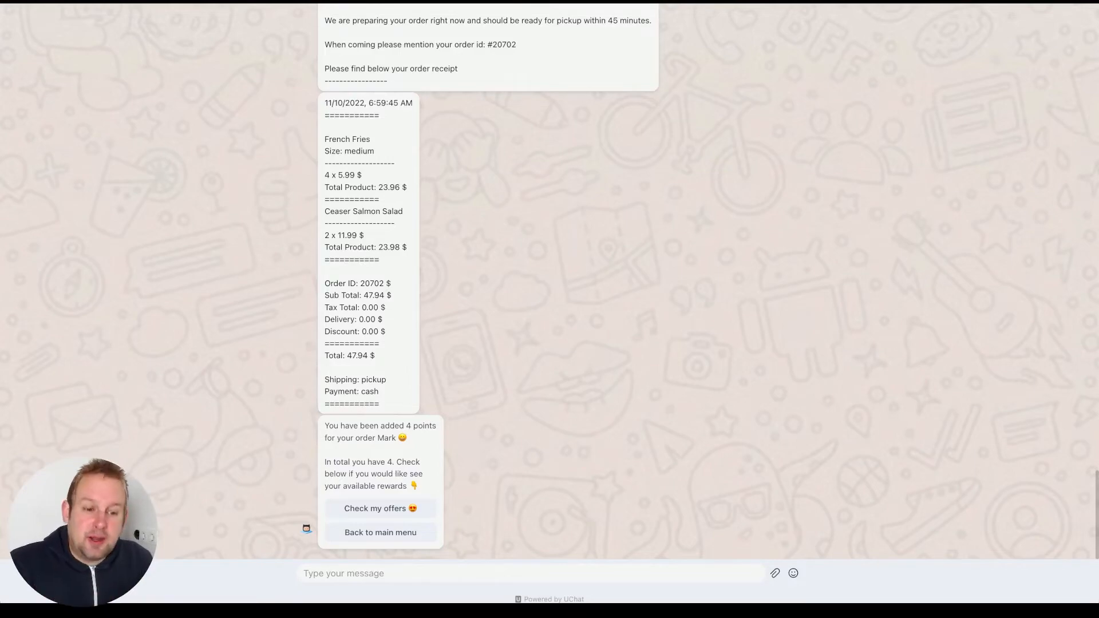
Step: Choose Telegram as the preview channel and let the test link open in the Telegram app
click(435, 17)
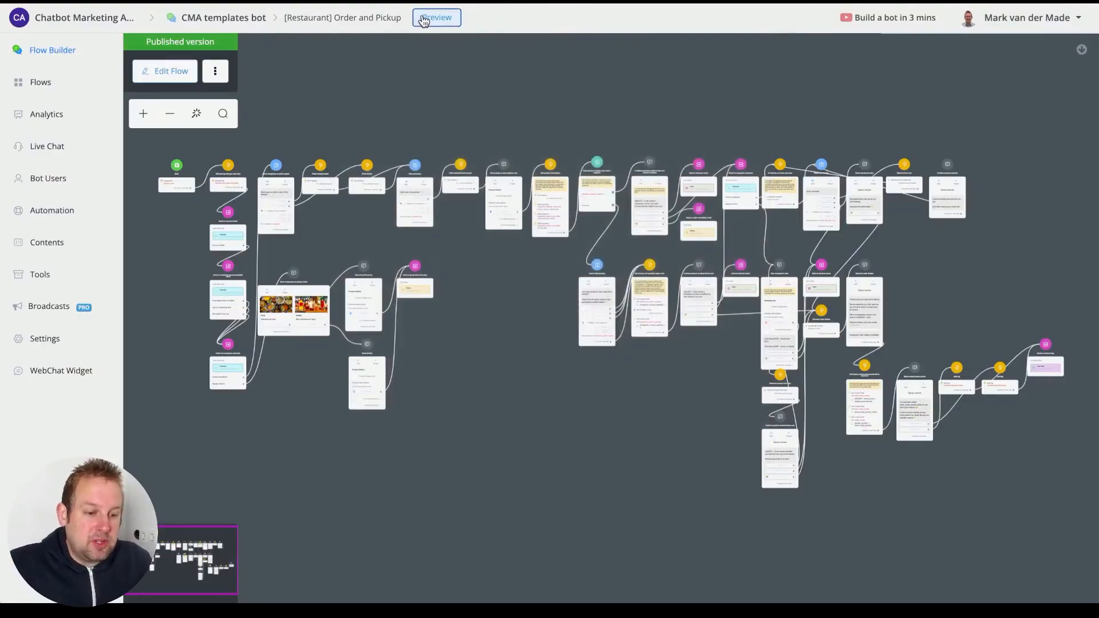
click(436, 17)
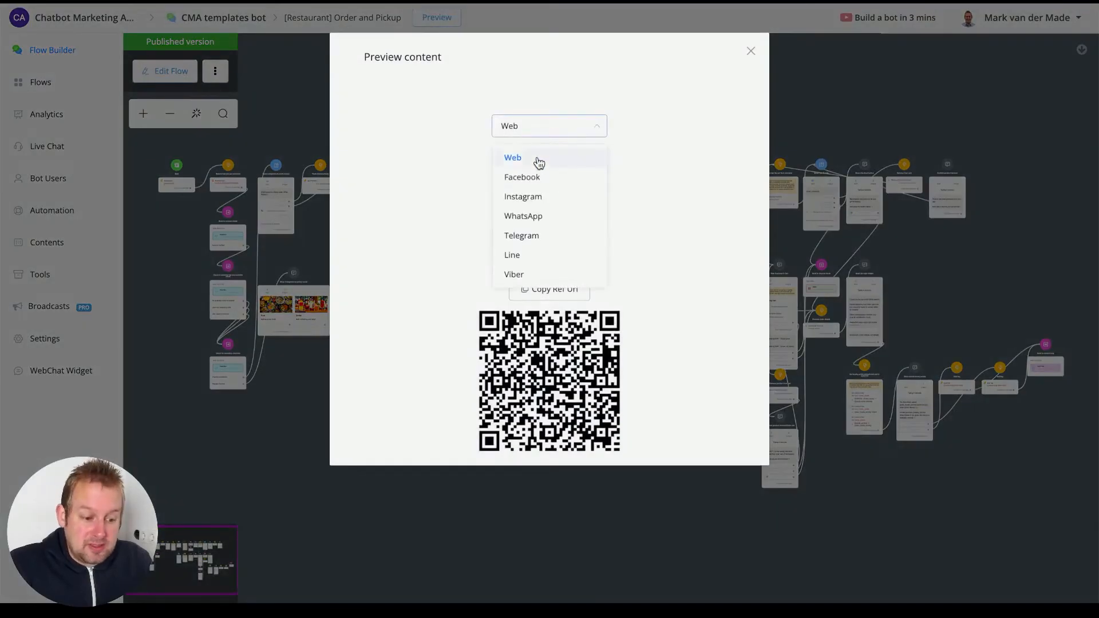
click(521, 234)
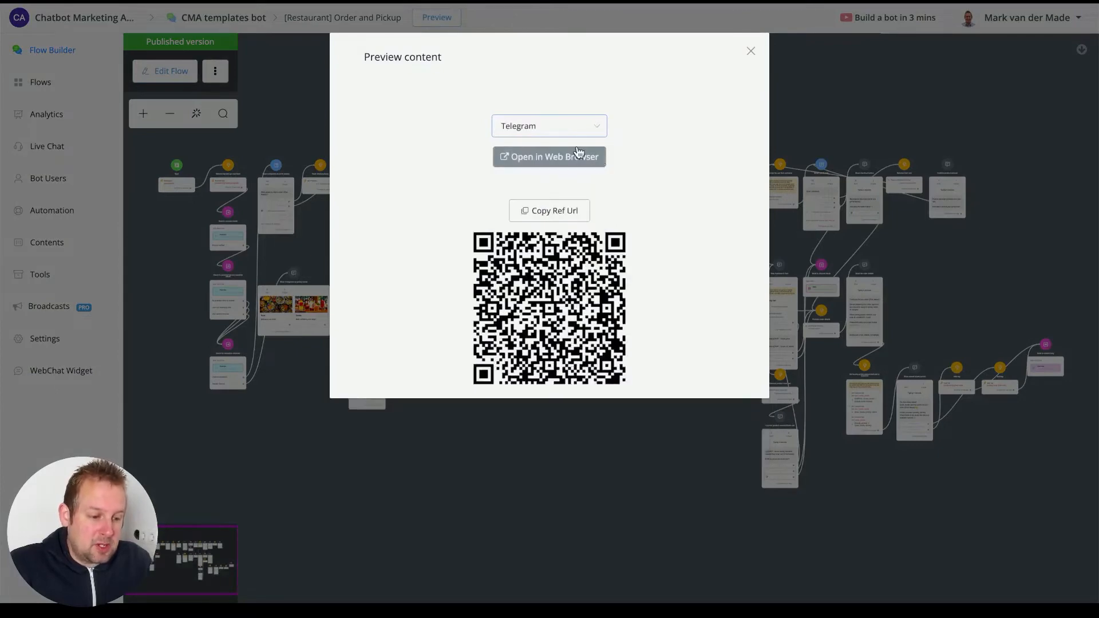
click(548, 156)
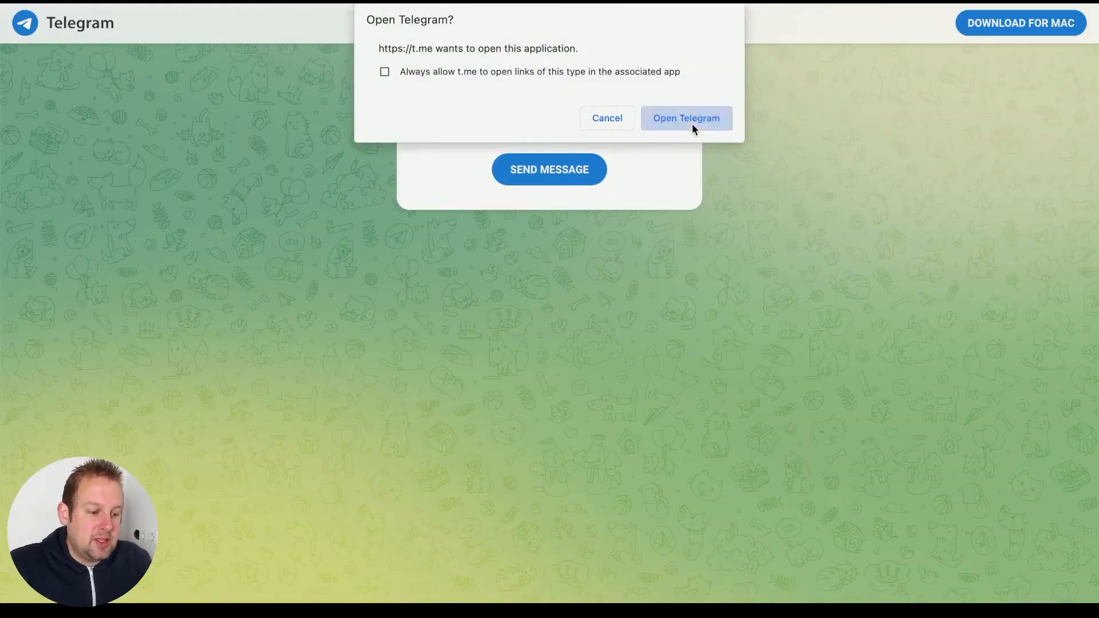
click(684, 118)
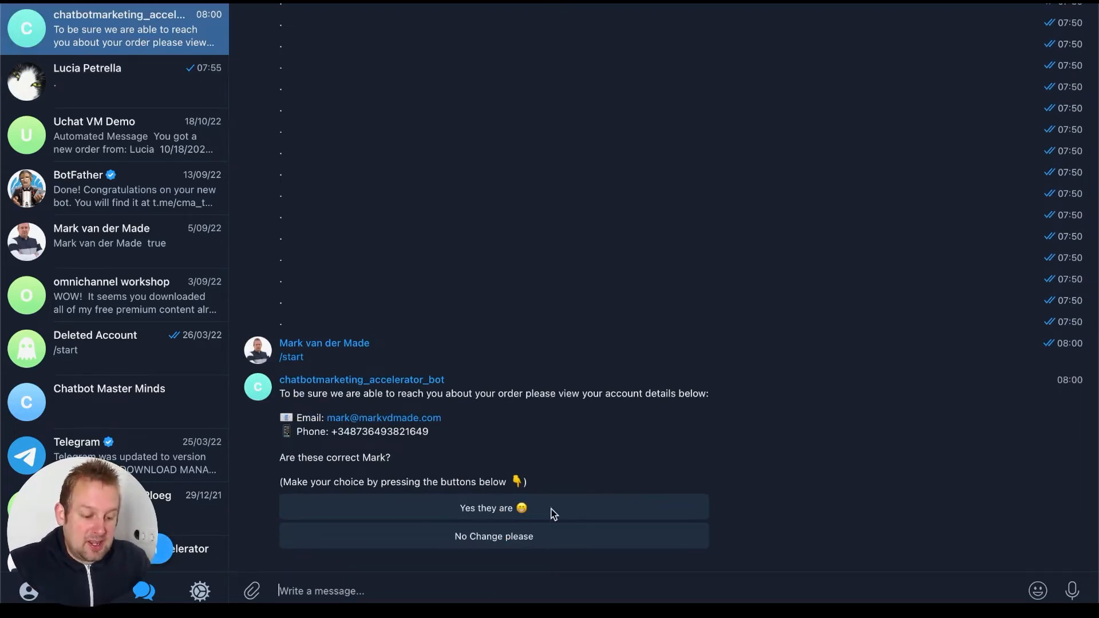
Step: Confirm the account details, browse Food and add two Ceaser Salmon Salads to the cart
click(493, 507)
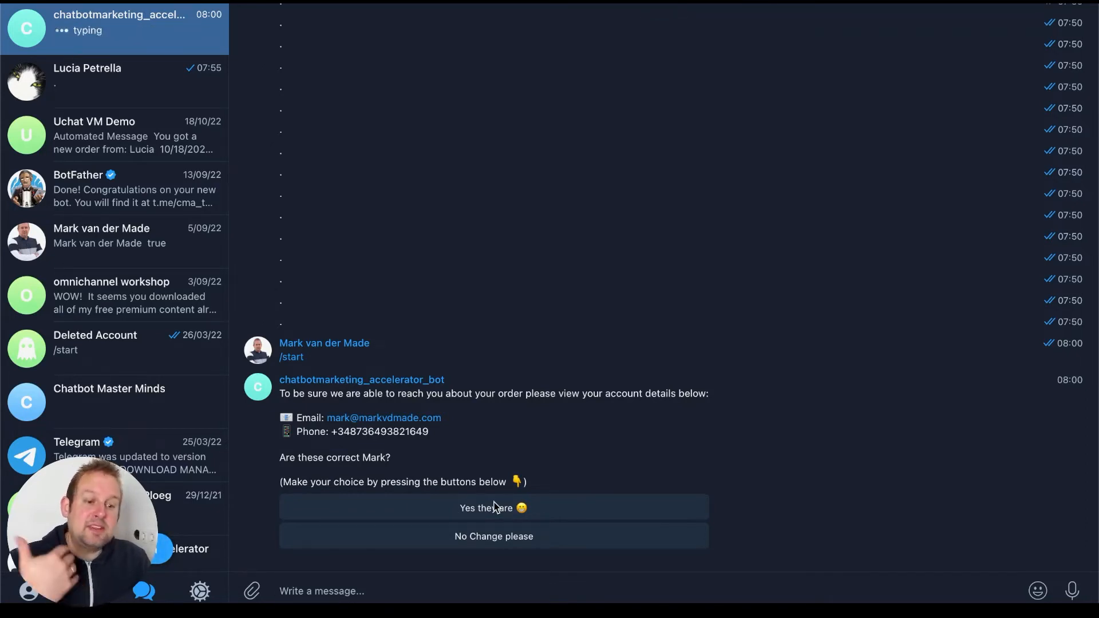
click(493, 507)
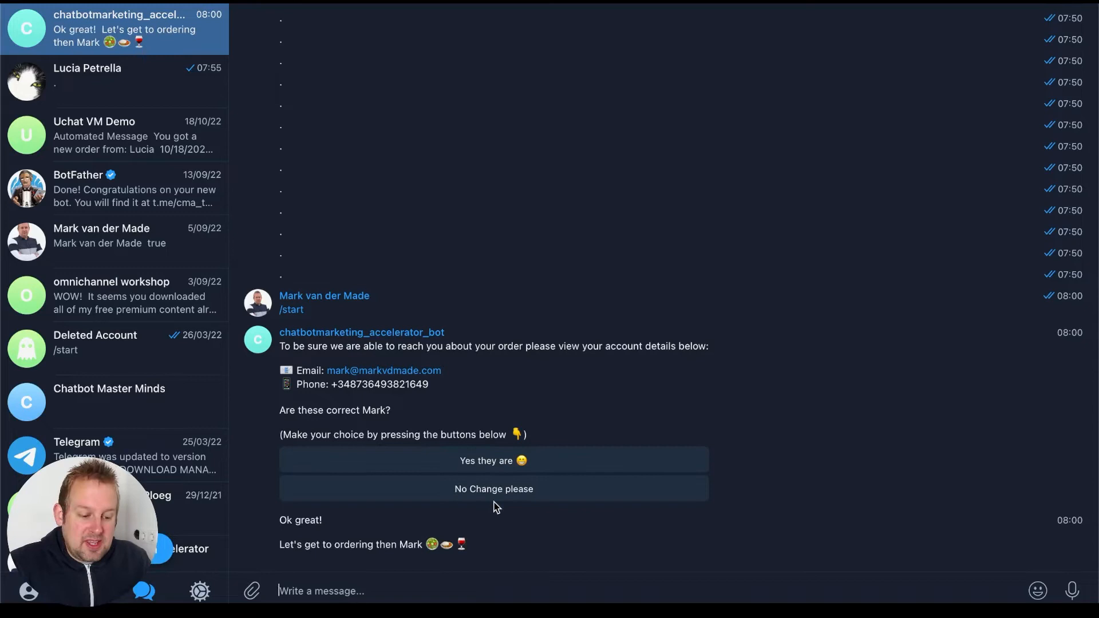
click(492, 460)
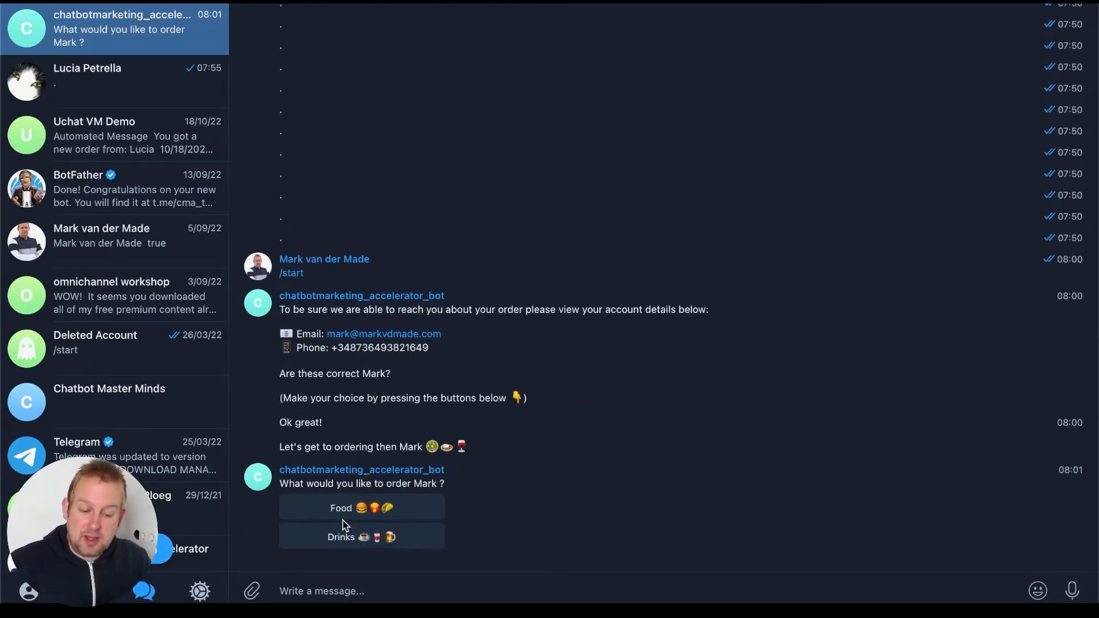
mouse_move(343, 566)
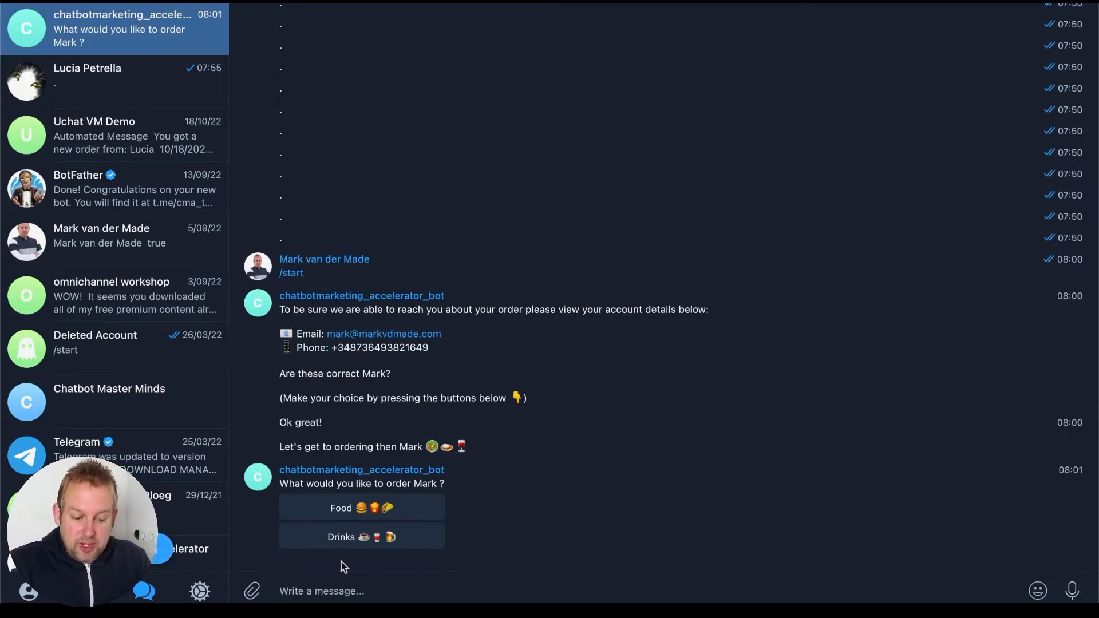
click(361, 508)
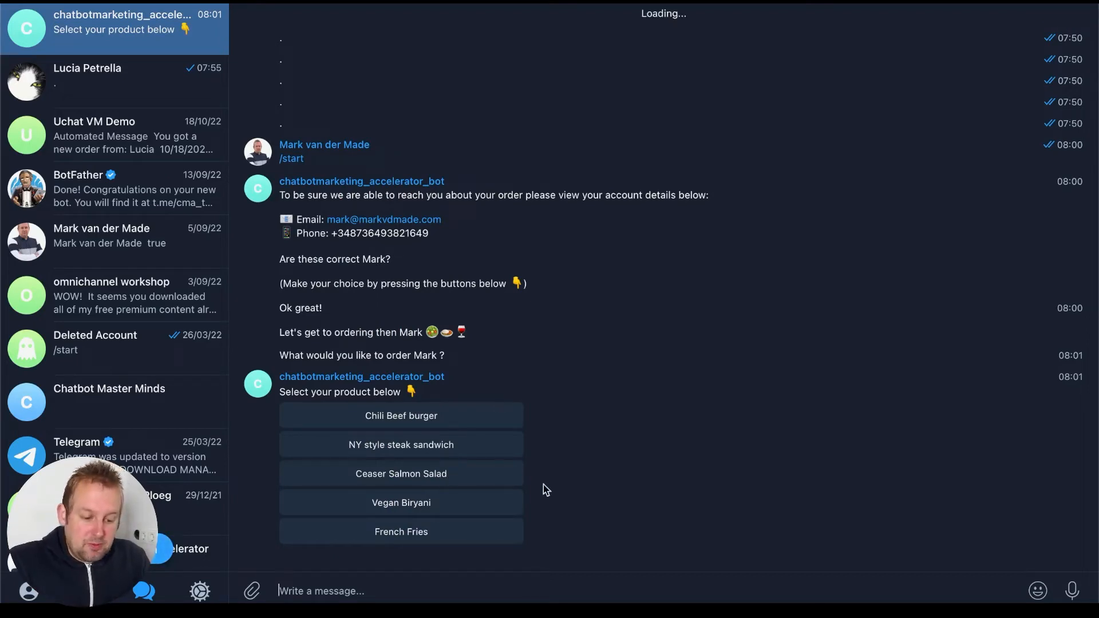
click(401, 473)
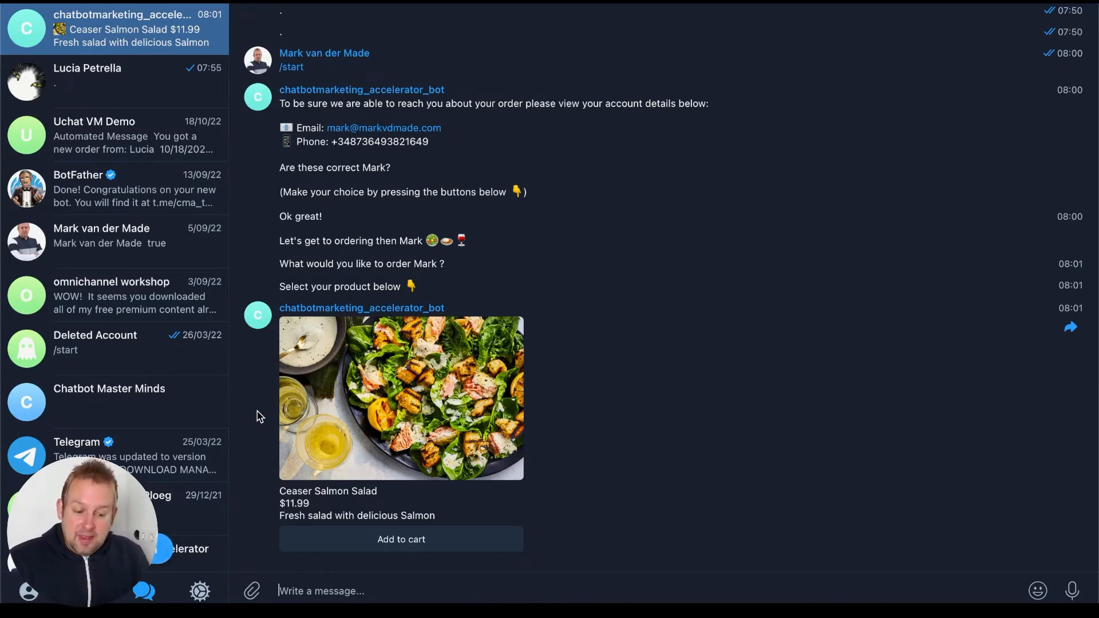
click(400, 539)
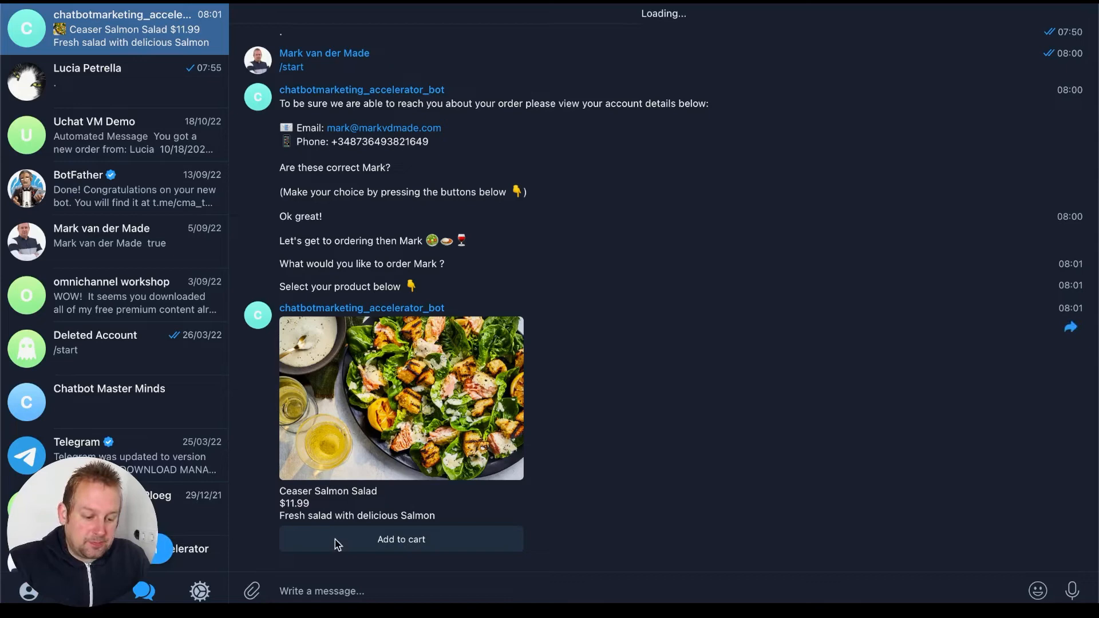
click(401, 539)
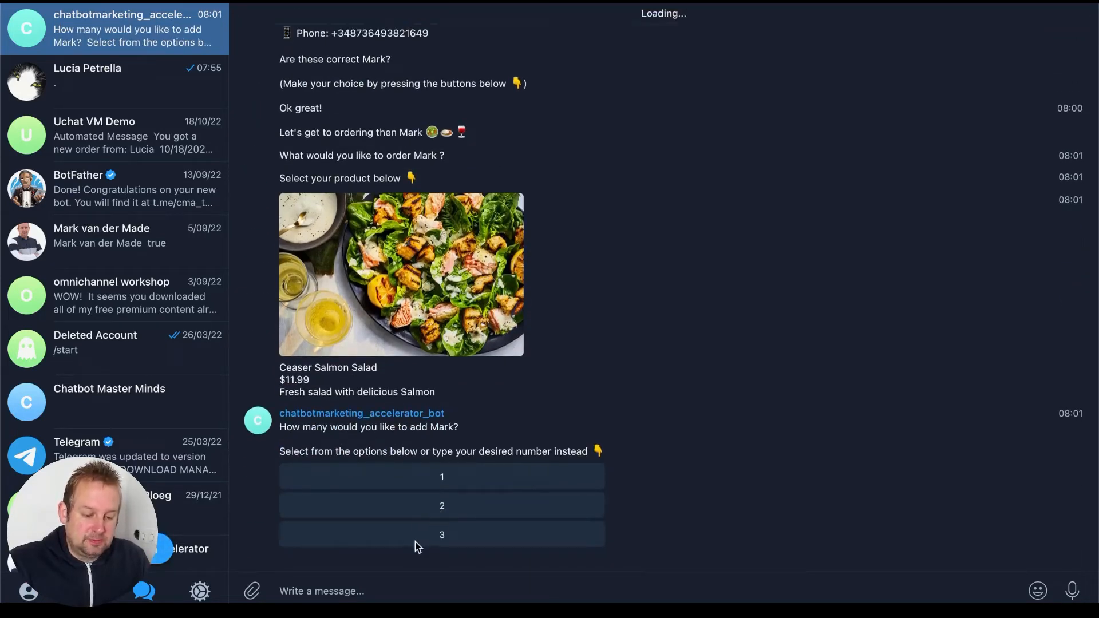
click(442, 505)
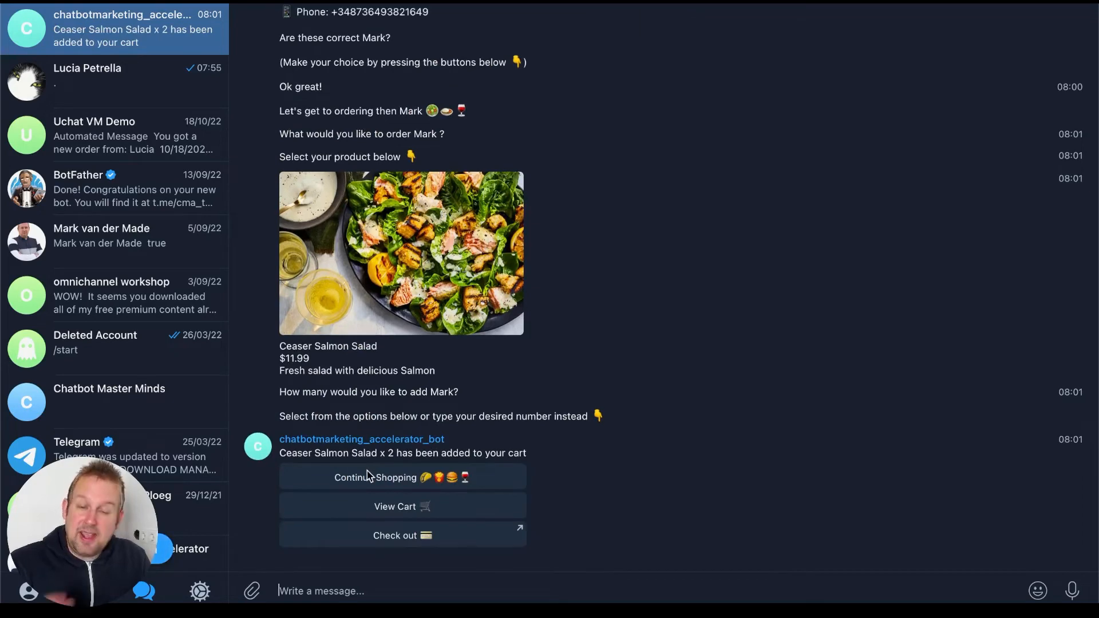
Step: Continue shopping and add five Chili Beef burgers, then view the cart
click(375, 477)
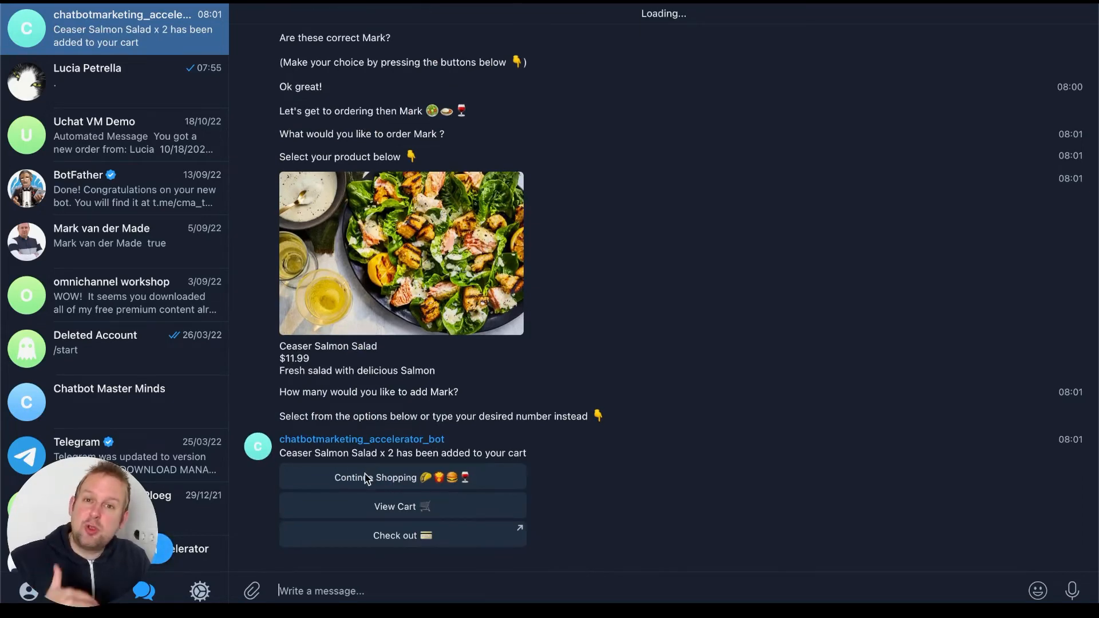
click(402, 477)
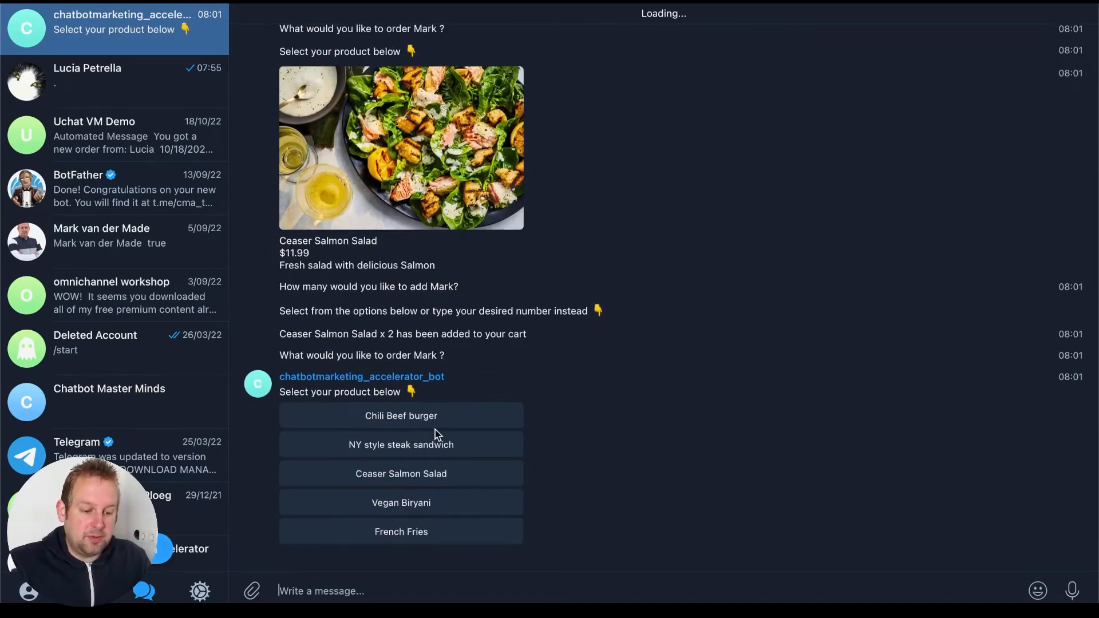
click(401, 414)
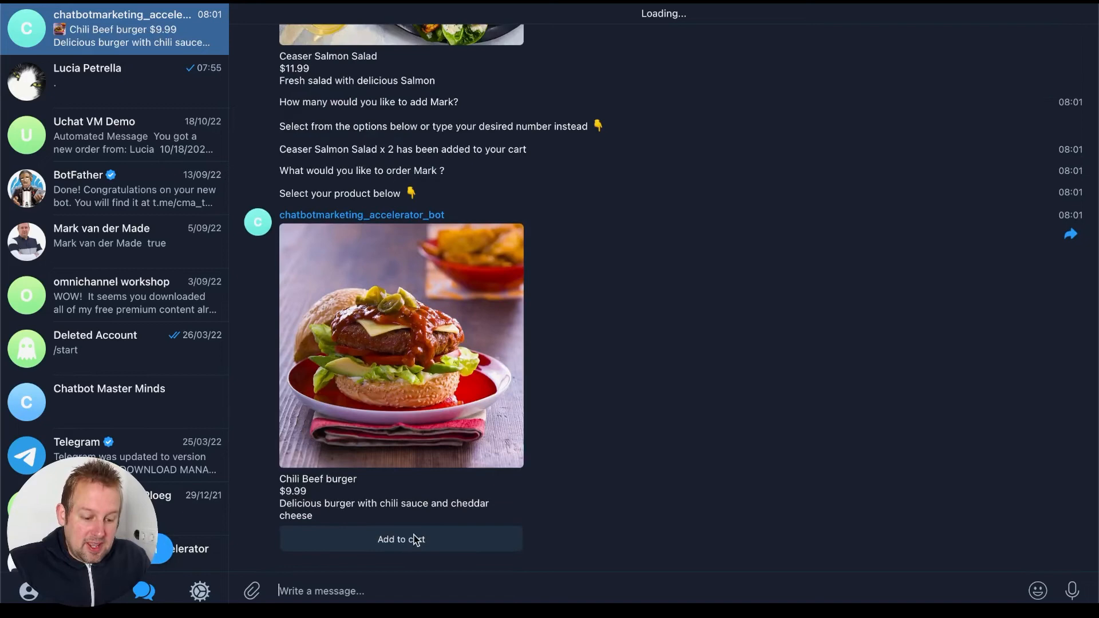
click(400, 539)
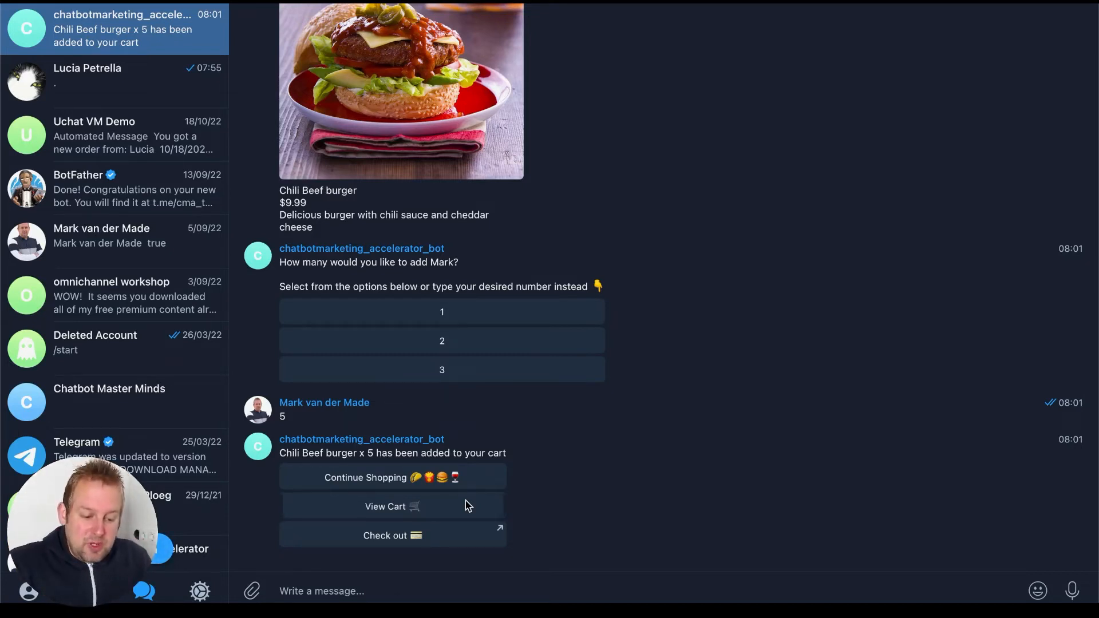
click(391, 506)
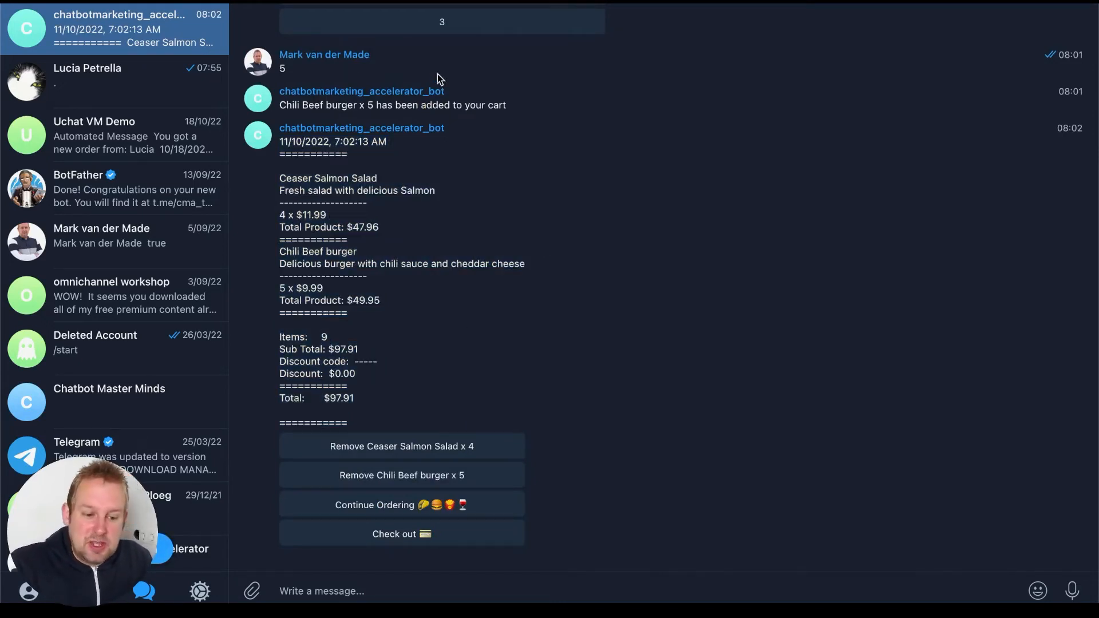
Step: Highlight the cart summary: 4 Ceaser Salmon Salads and 5 Chili Beef burgers, $97.91 total
double_click(295, 178)
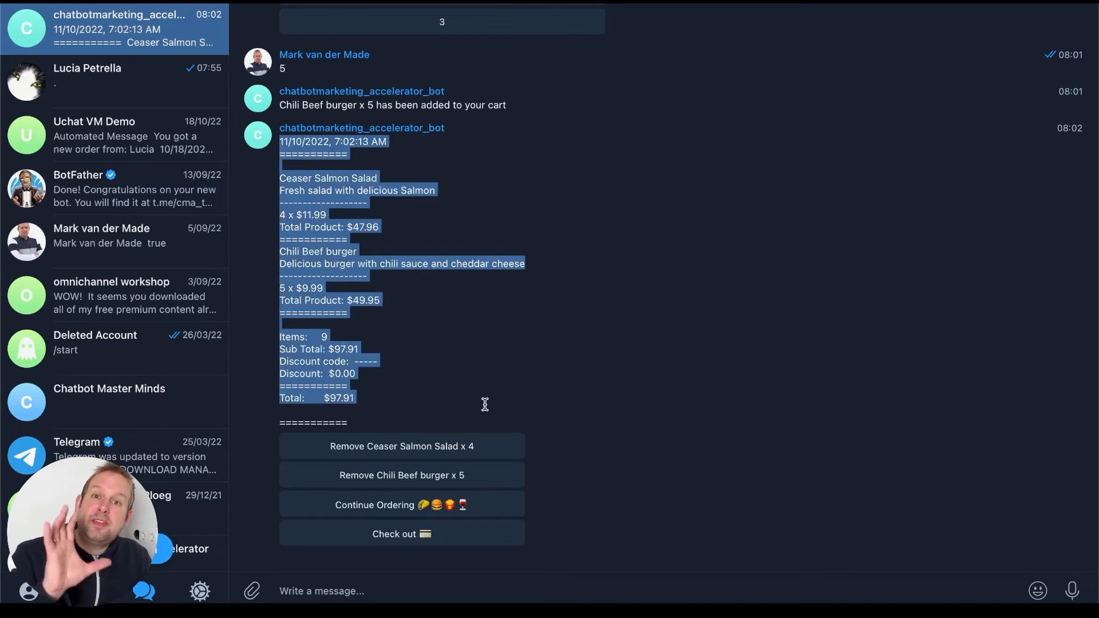
mouse_move(425, 425)
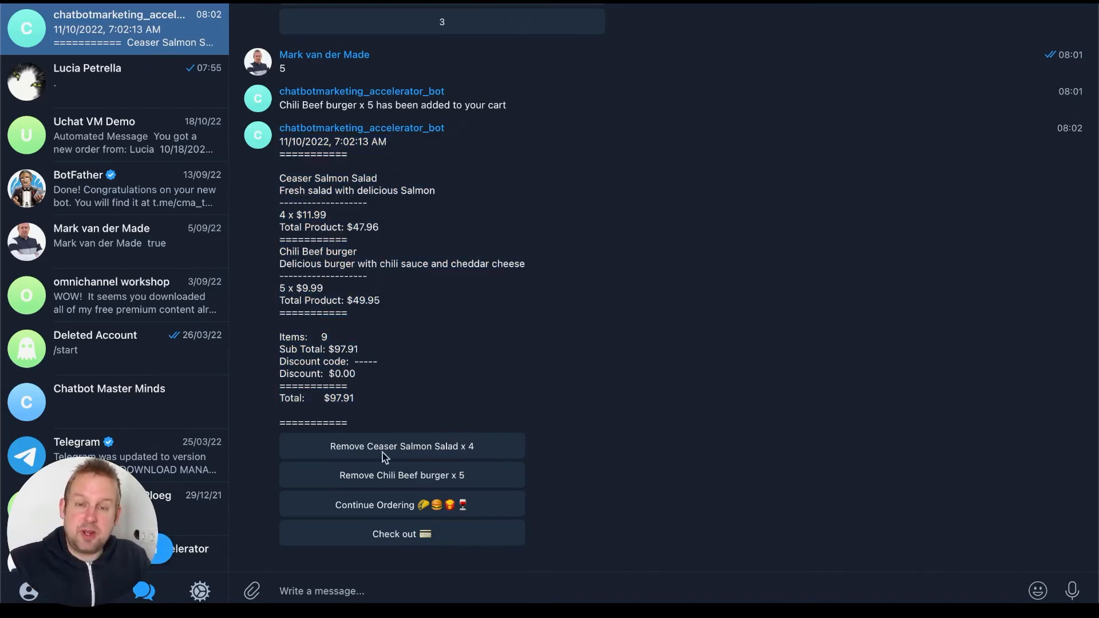
Step: Remove the four Ceaser Salmon Salads, leaving five Chili Beef burgers at $49.95, and highlight the summary
click(402, 445)
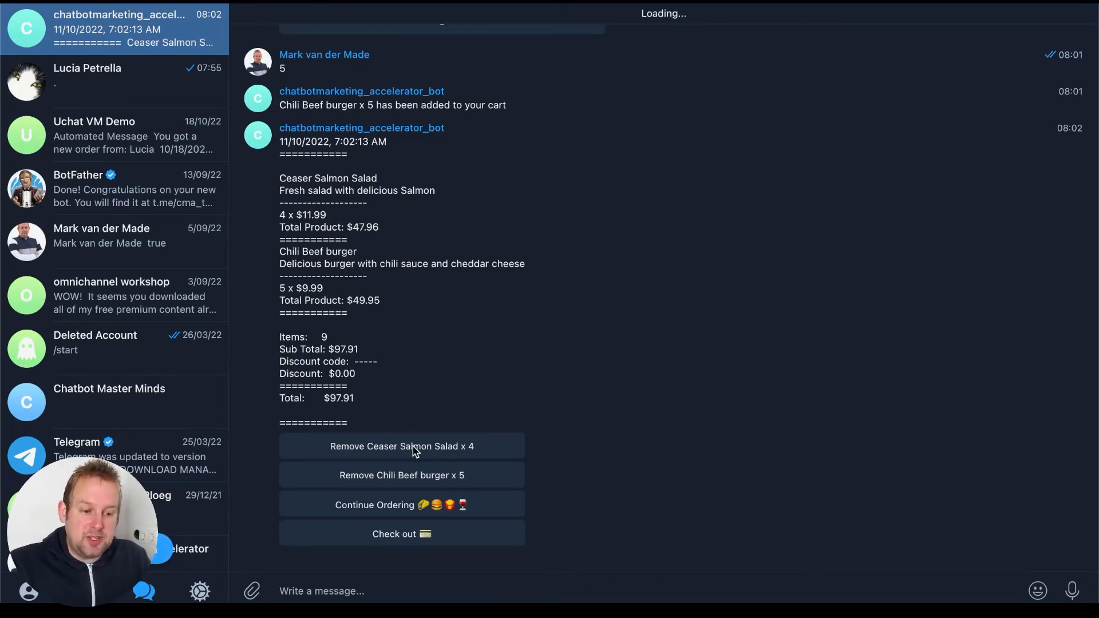
click(401, 447)
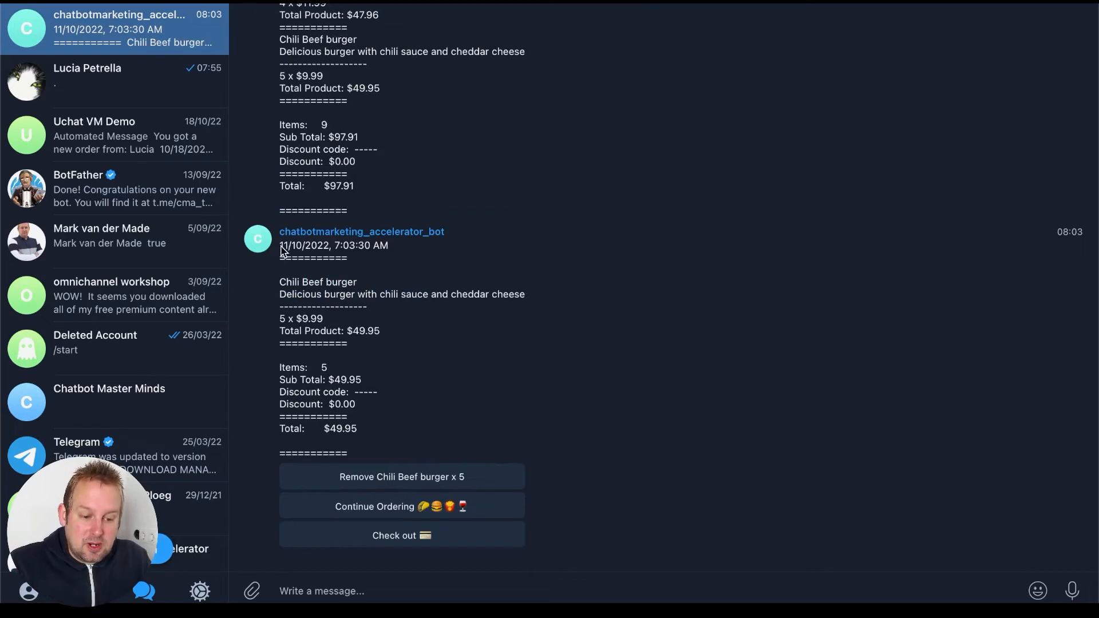
drag(280, 245, 357, 428)
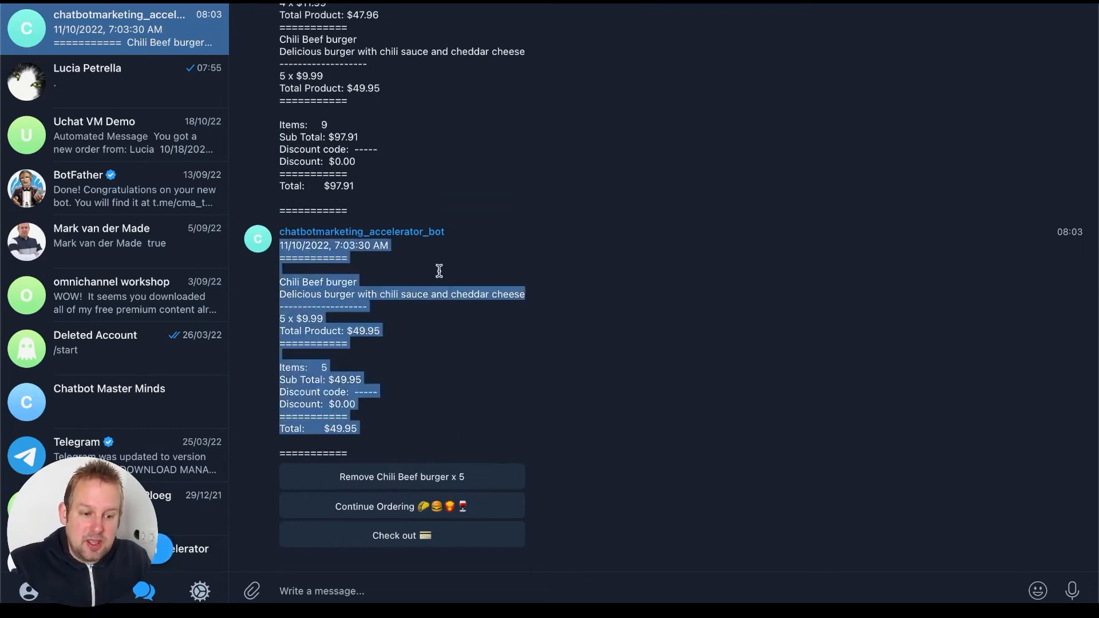
scroll(down, 3)
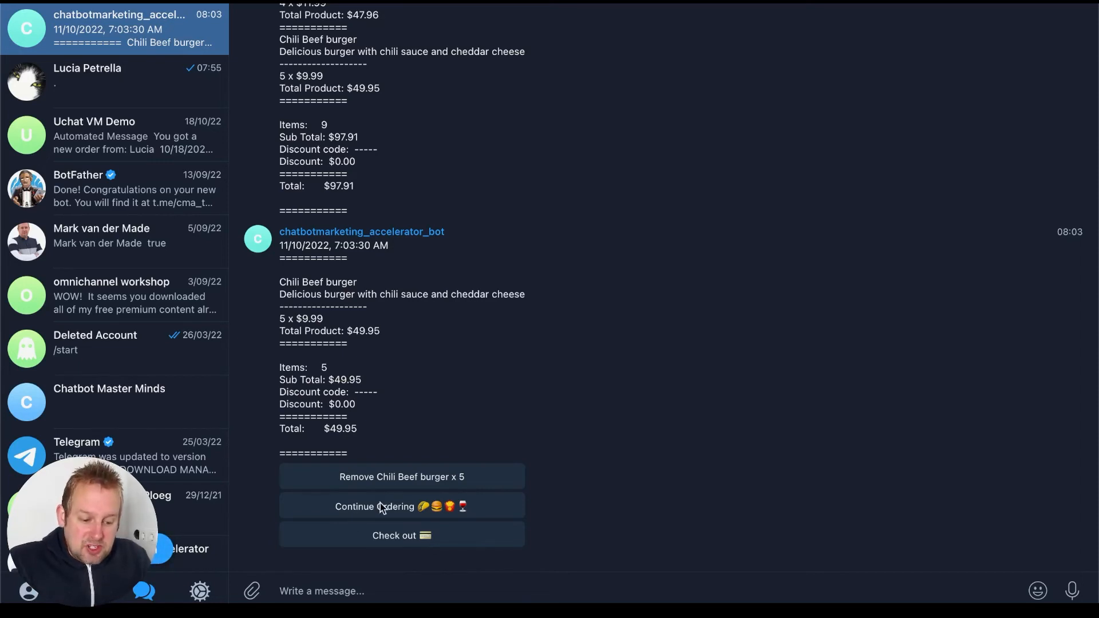
Step: Continue ordering and add two Colas from the Drinks menu to the cart
click(402, 506)
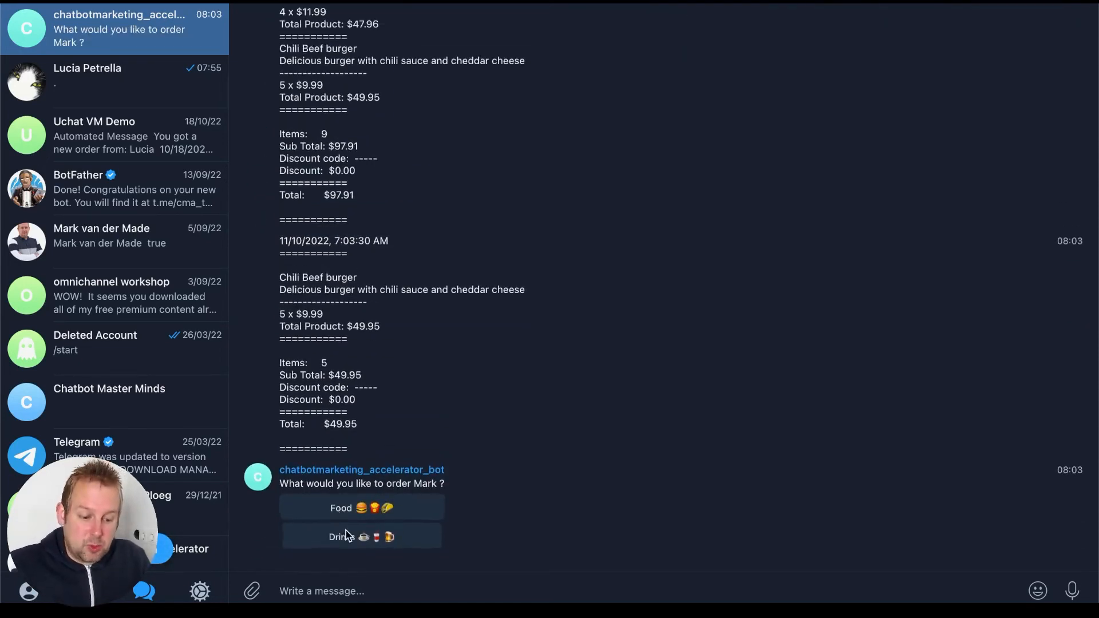
click(361, 536)
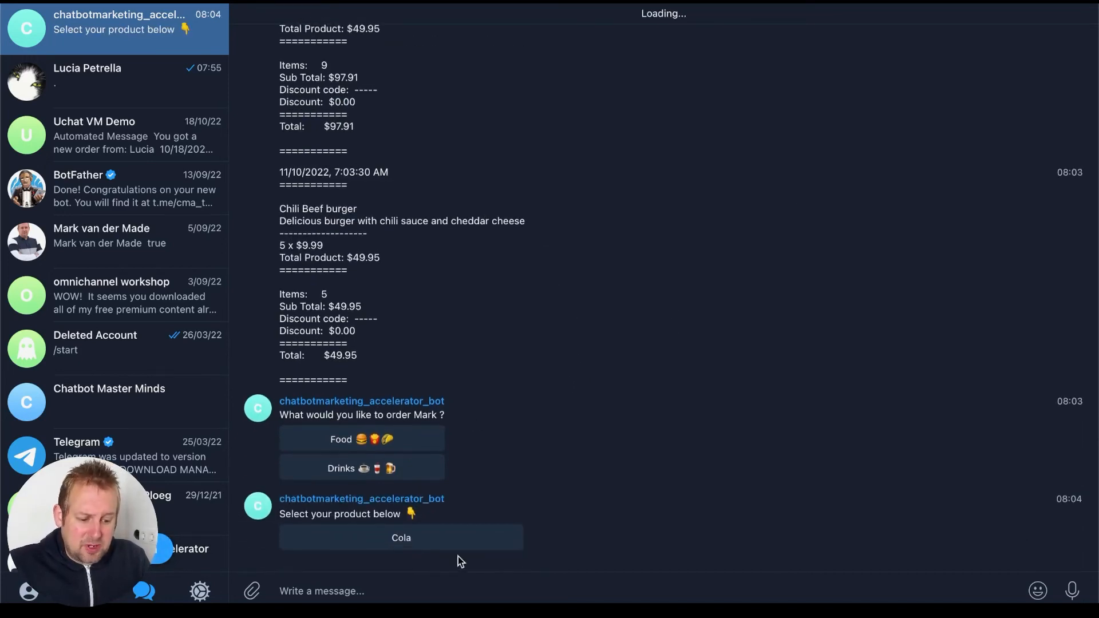
click(401, 538)
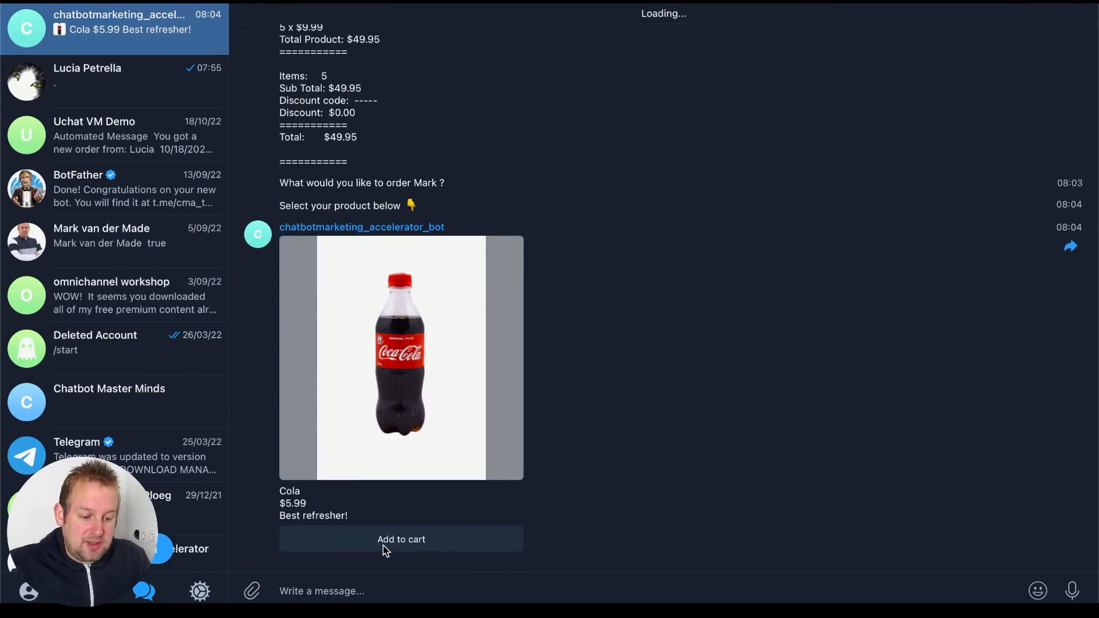
click(400, 539)
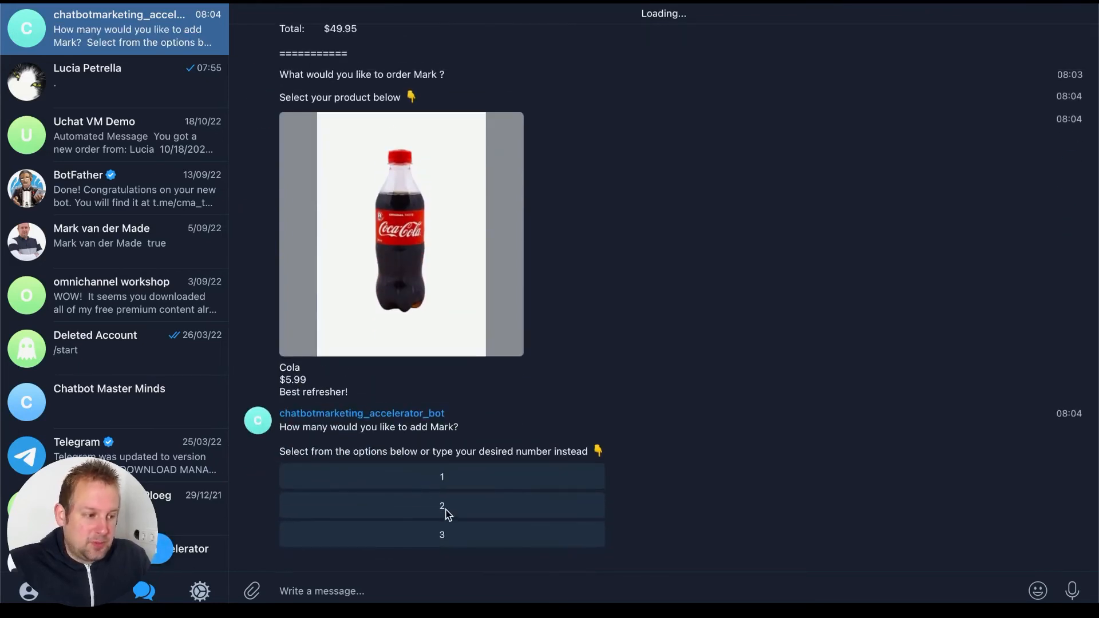
click(442, 507)
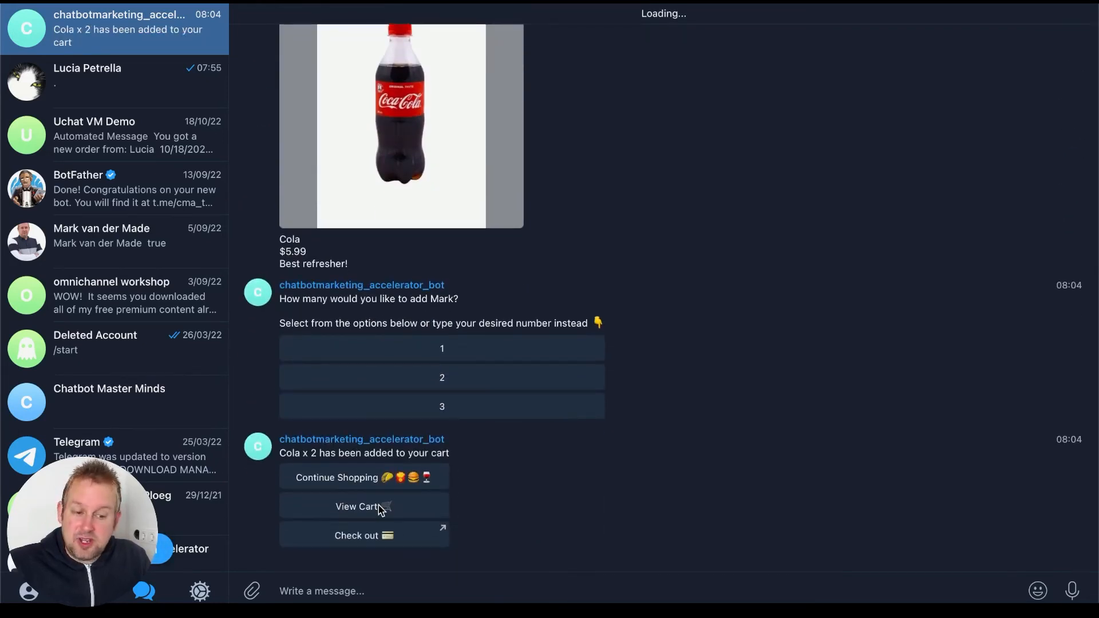
Step: View the cart and remove the five Chili Beef burgers, leaving two Colas totalling $11.98
click(356, 506)
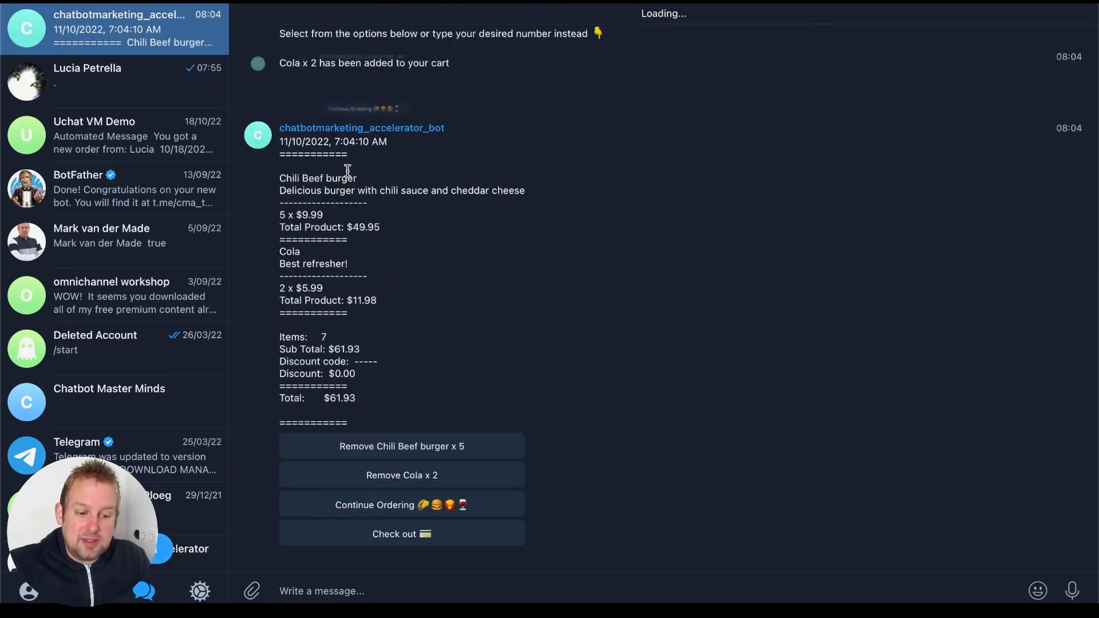
scroll(down, 3)
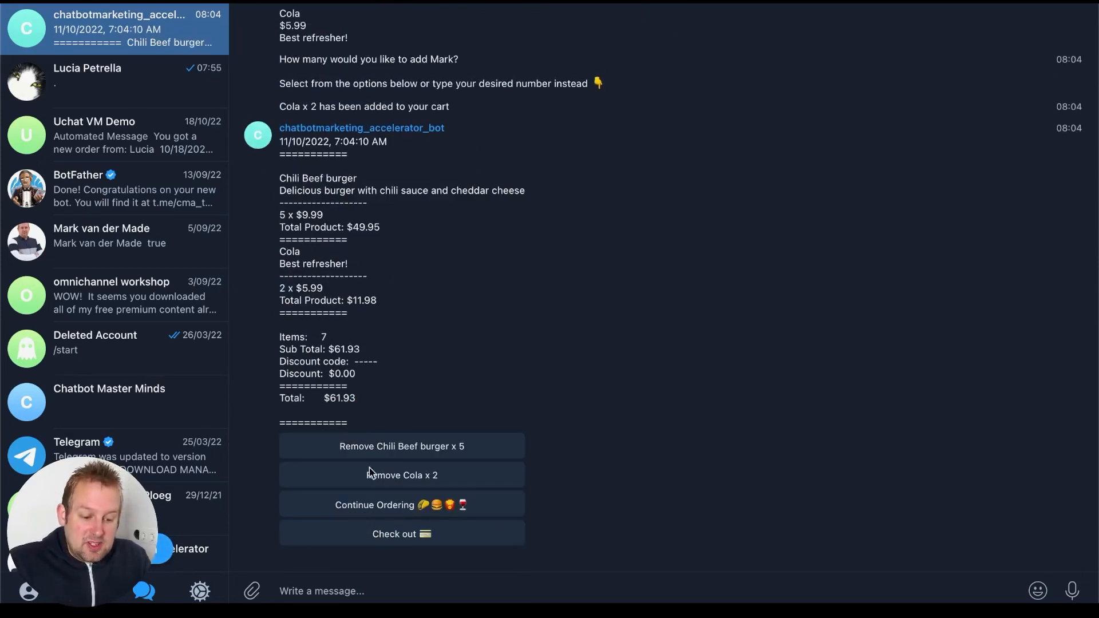
click(402, 474)
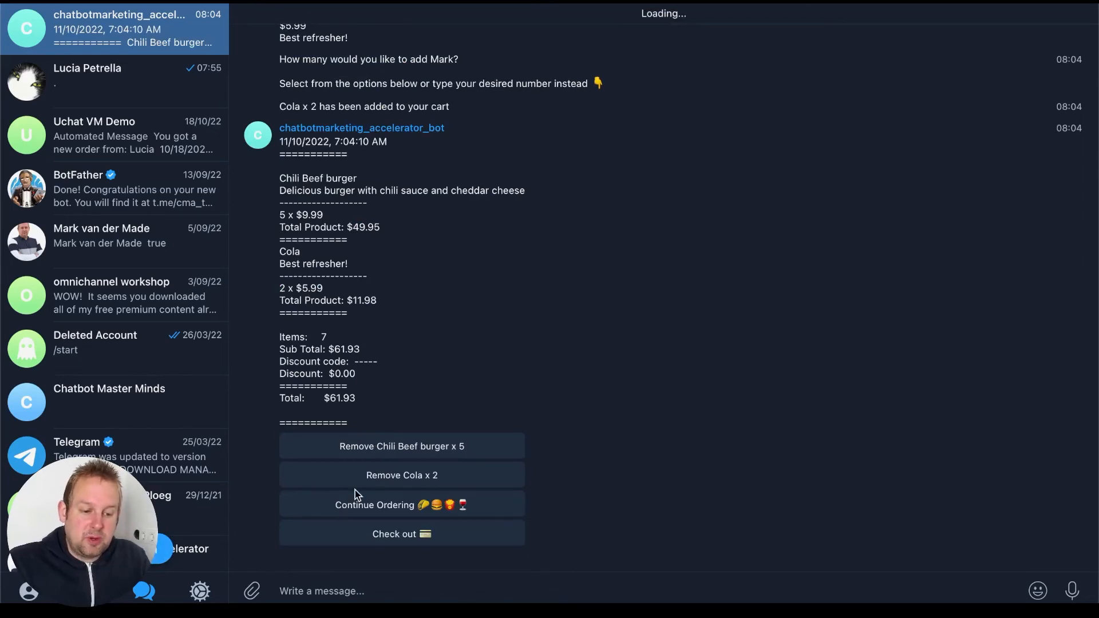
click(402, 446)
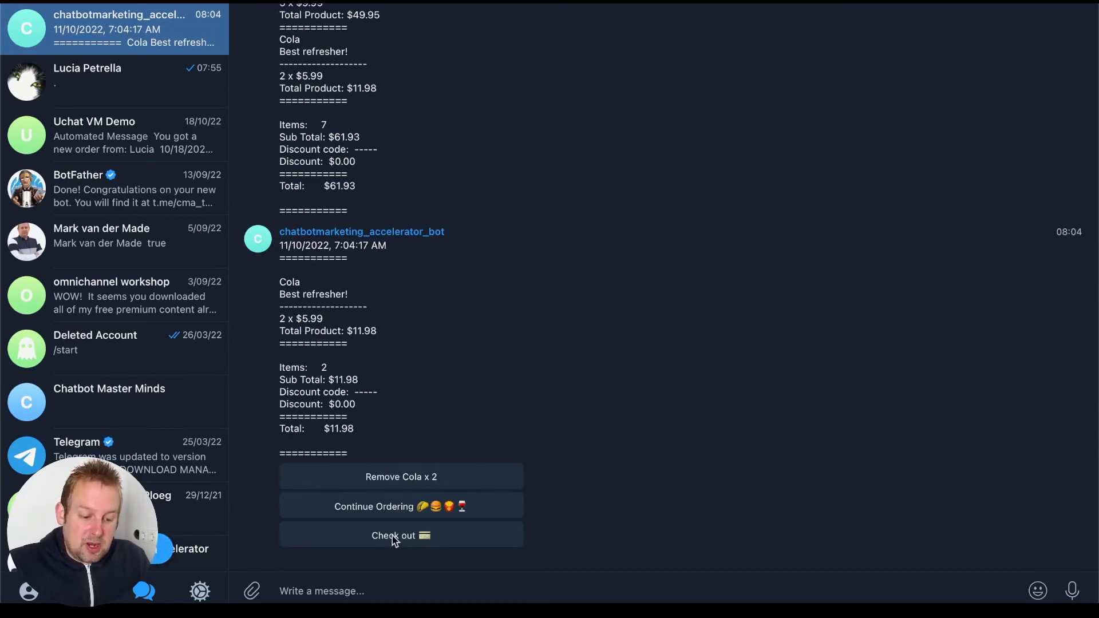
Step: Check out the cart of two Colas and place the $11.98 cash-on-pickup order
click(400, 534)
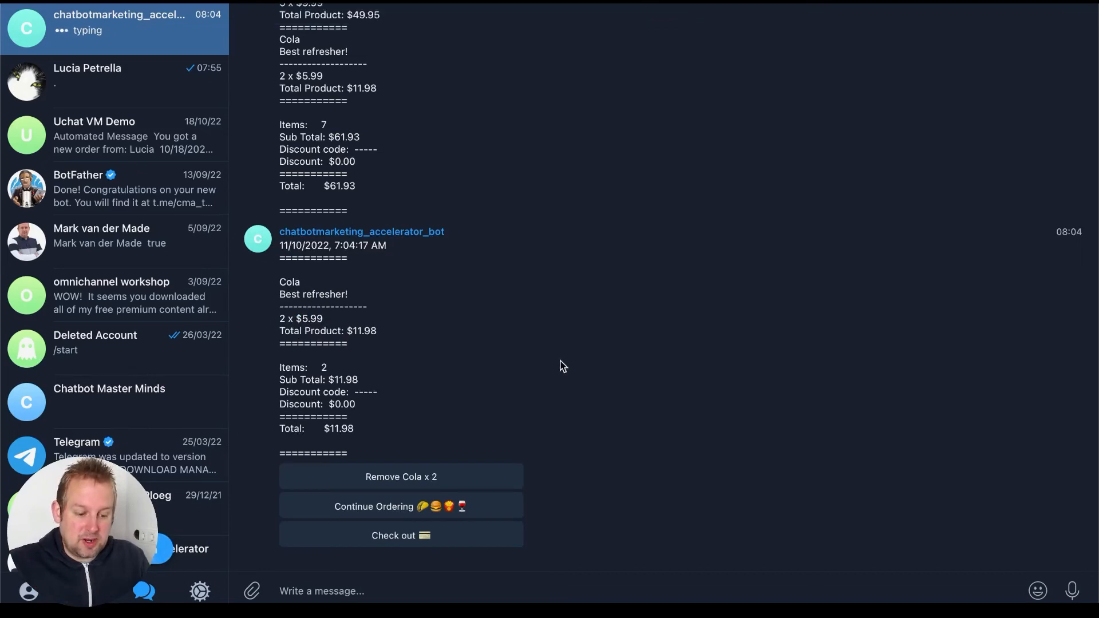
click(401, 534)
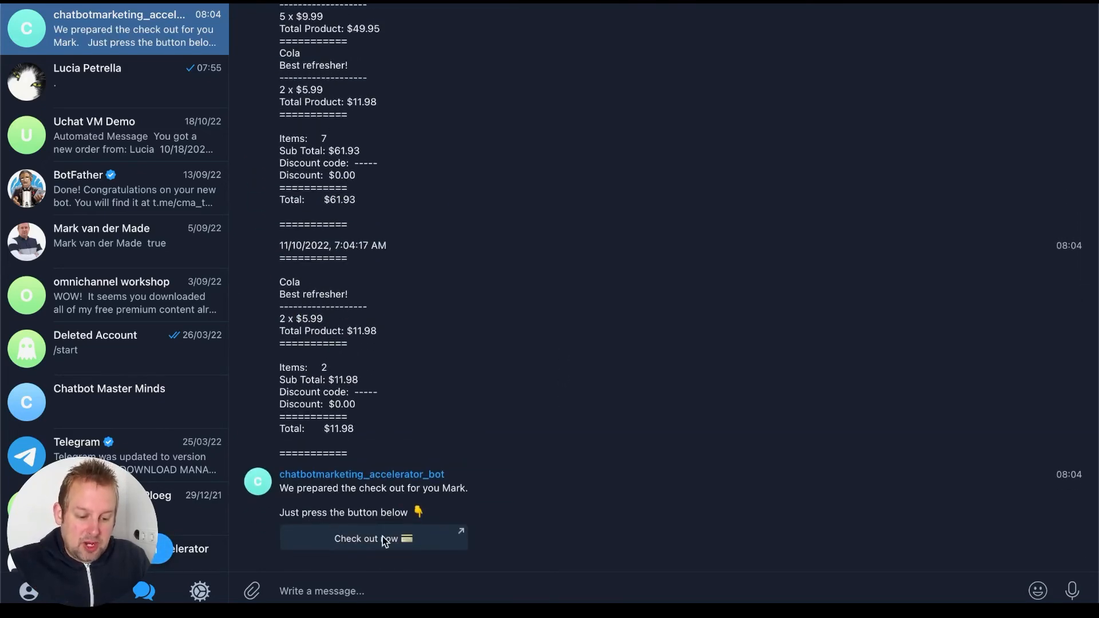
click(373, 537)
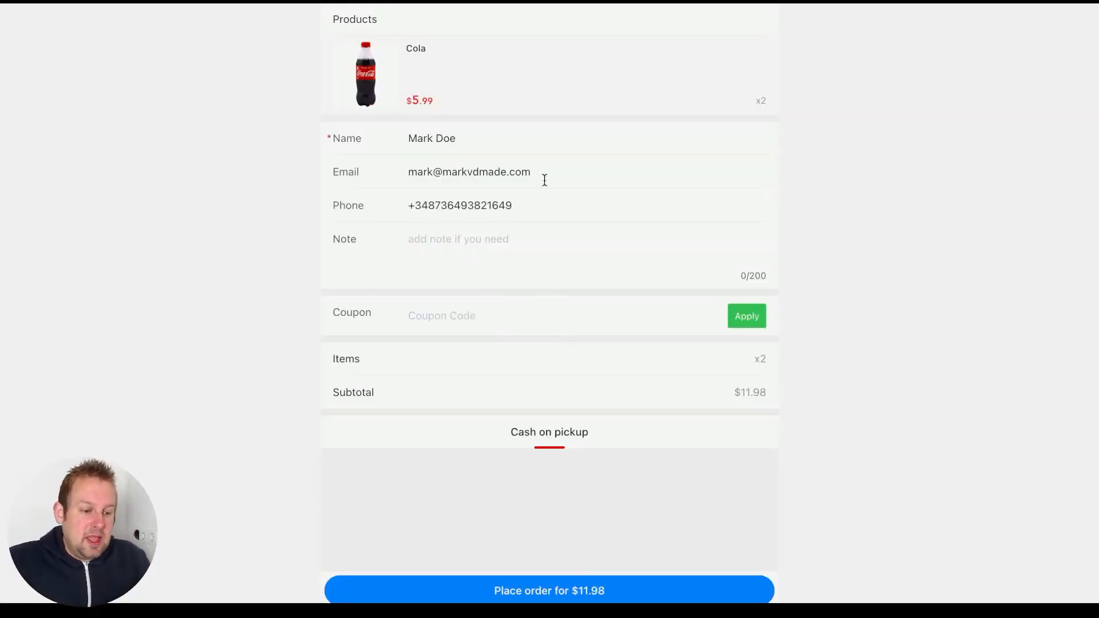
mouse_move(535, 61)
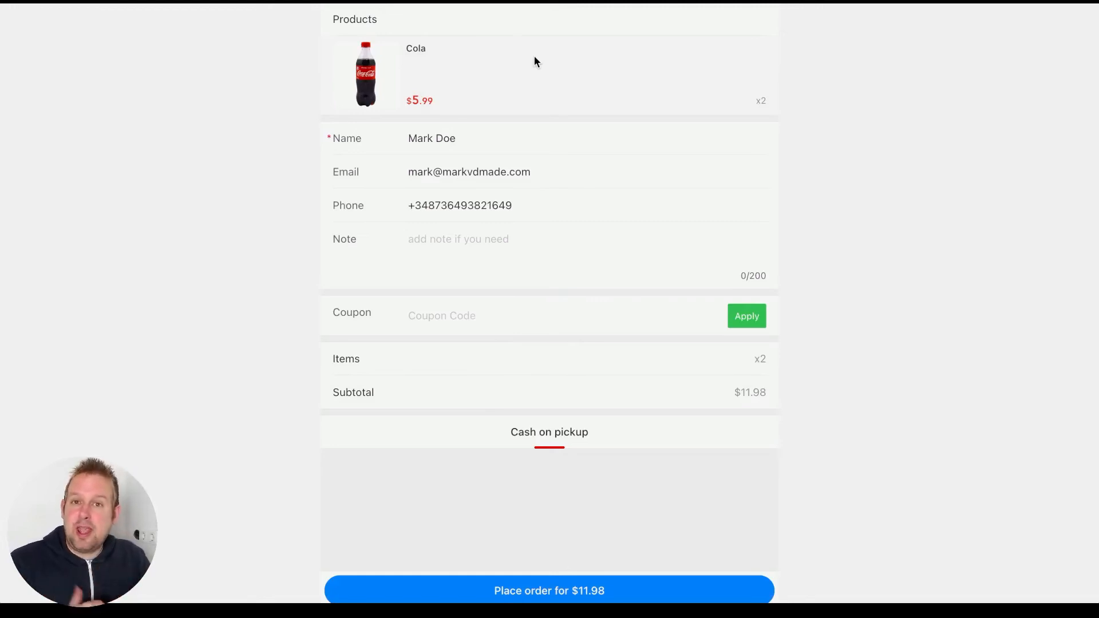
mouse_move(549, 513)
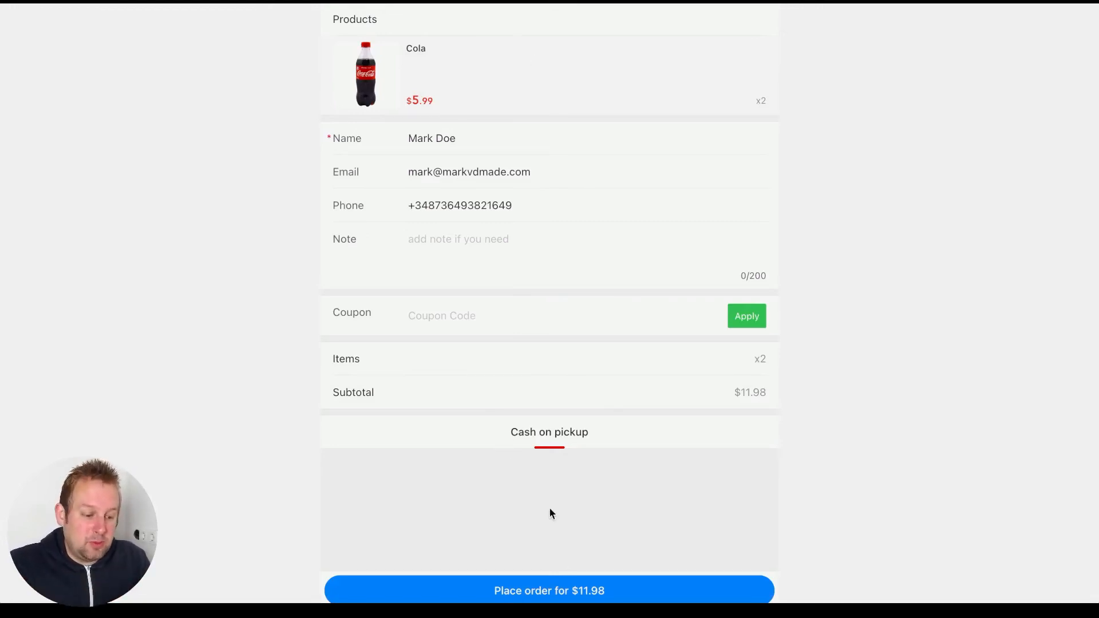
click(548, 591)
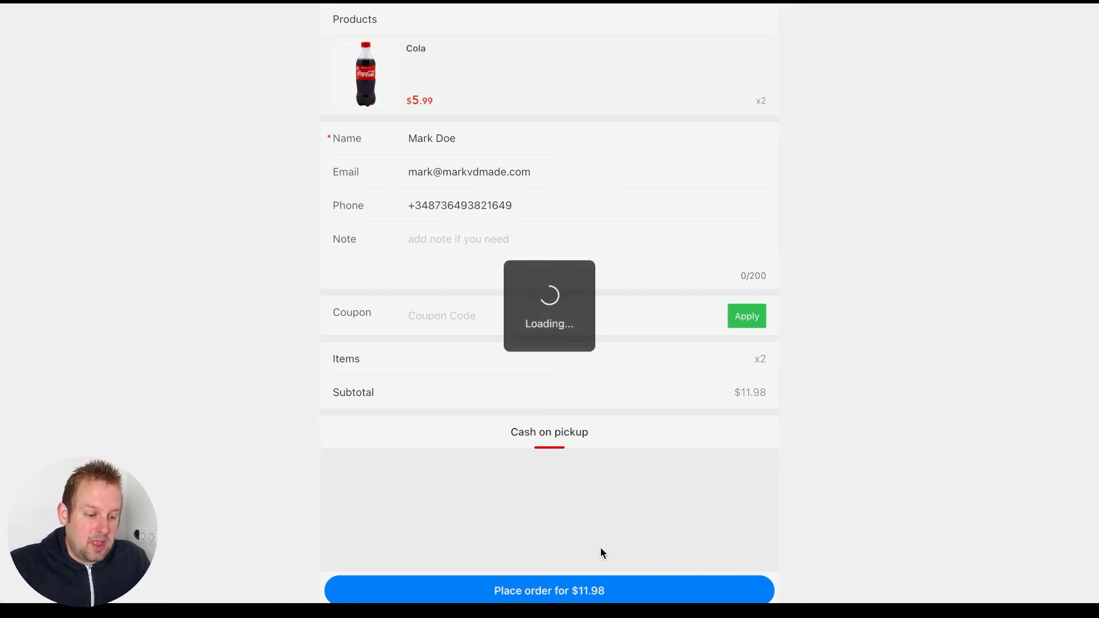
click(548, 590)
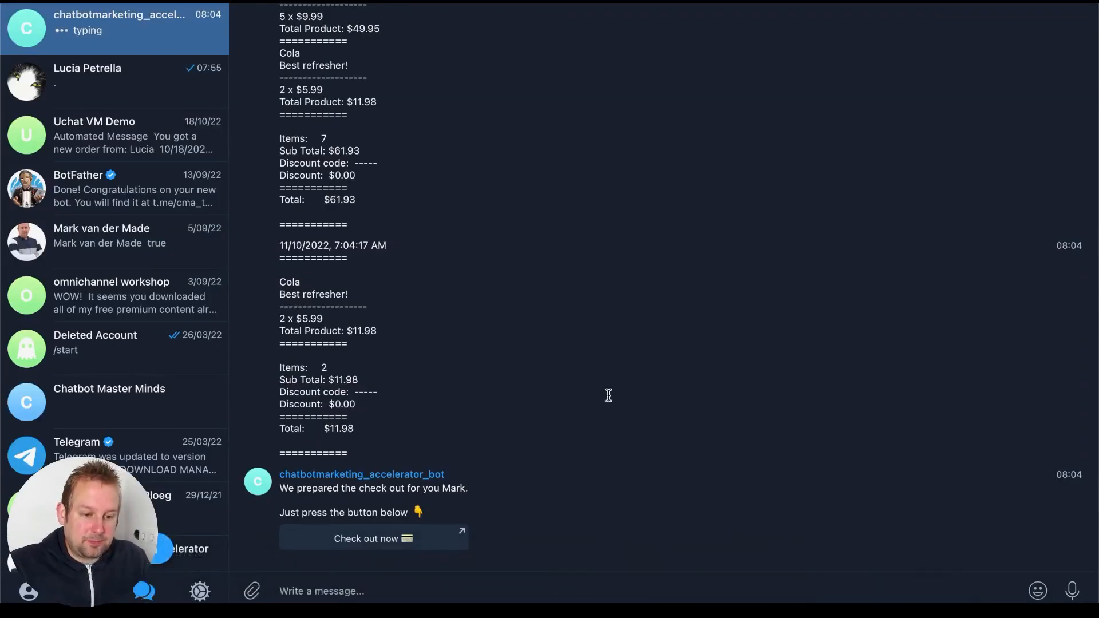
Step: Receive the bot's receipt and highlight order ID 20704 showing 14 loyalty points
click(374, 538)
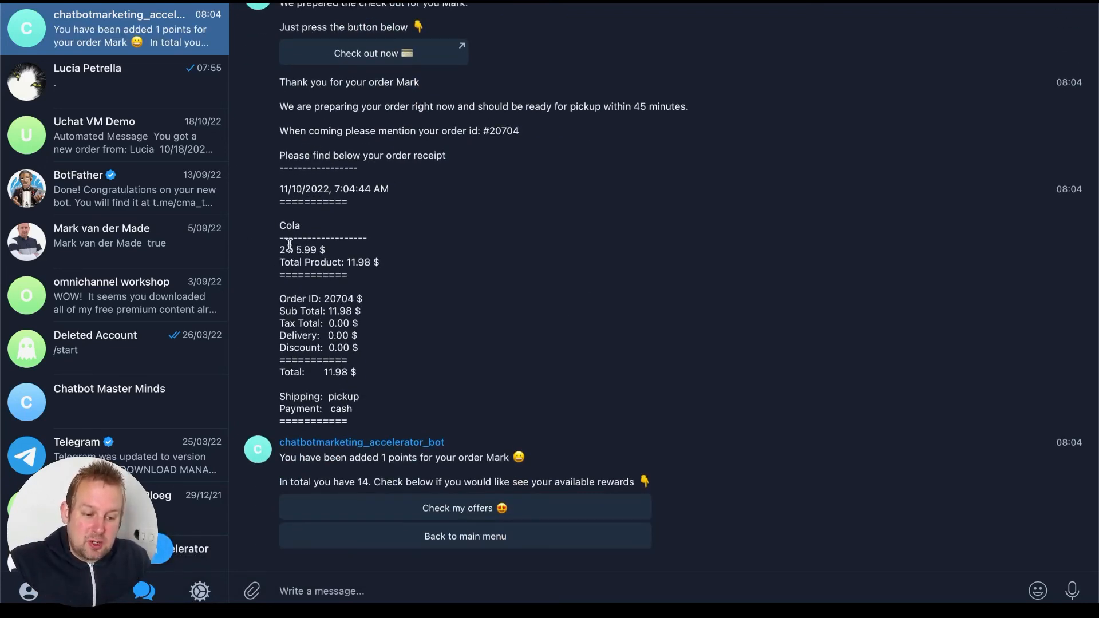
double_click(336, 298)
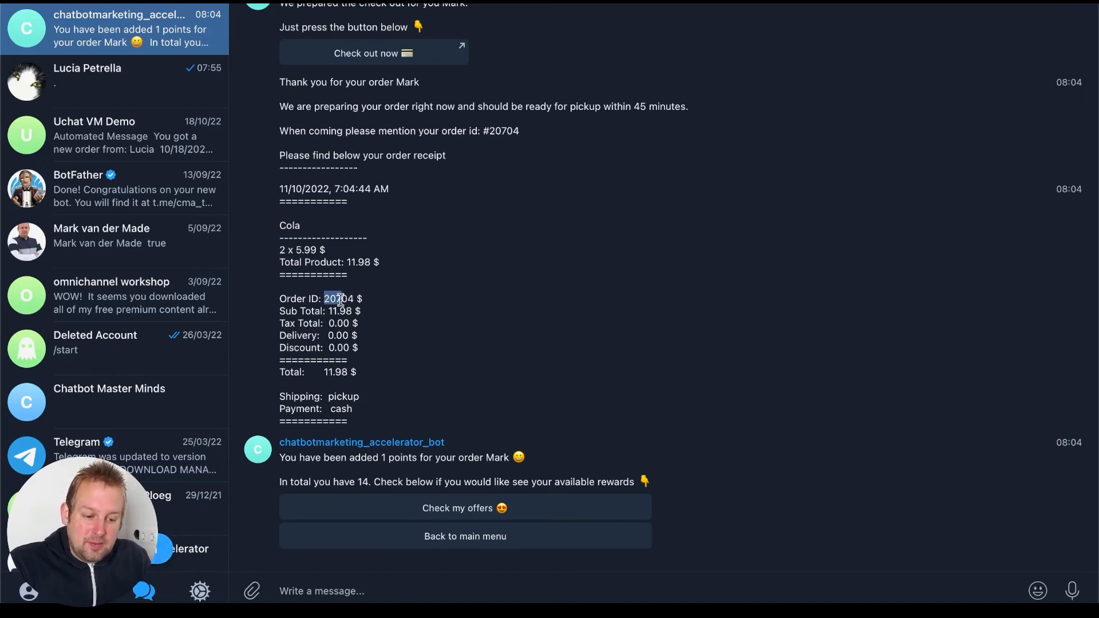